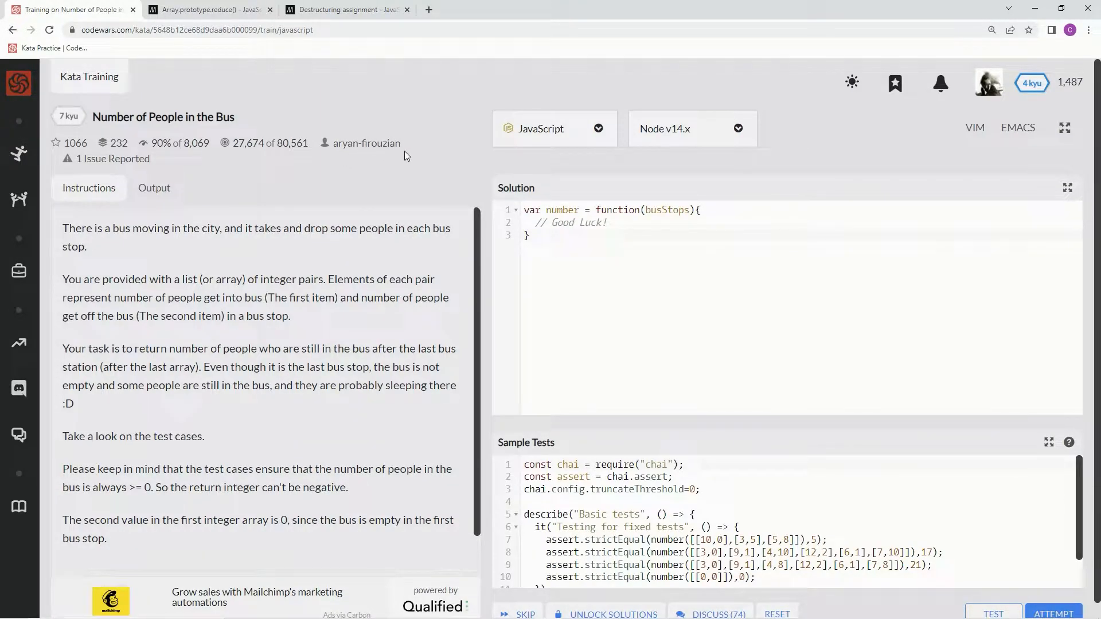
{"action": "mouse_move", "coordinate": [245, 171]}
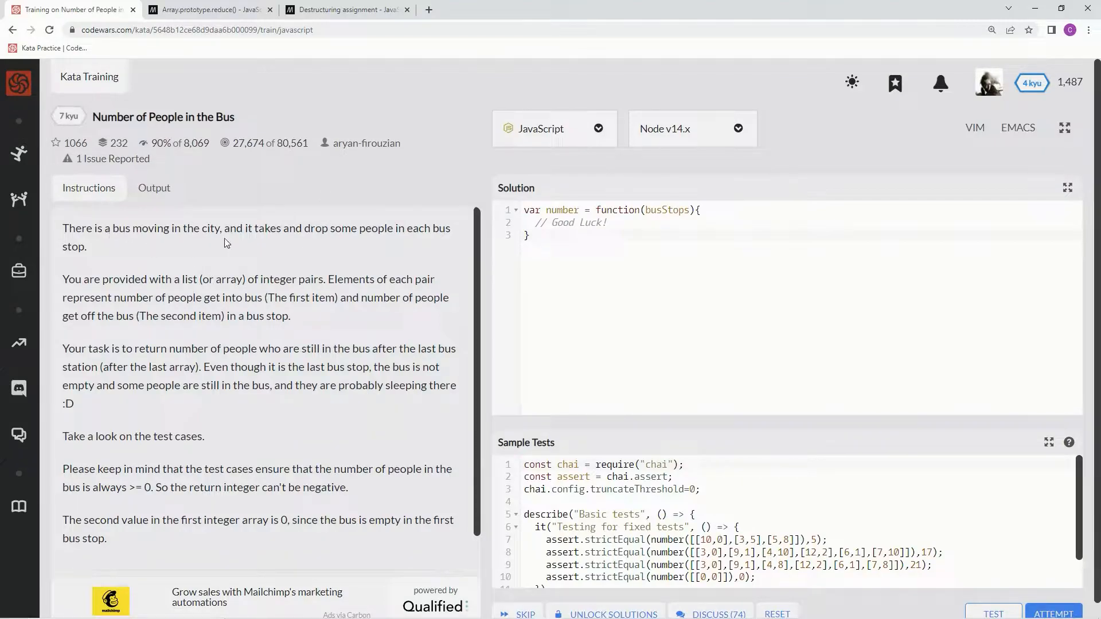
{"action": "mouse_move", "coordinate": [433, 244]}
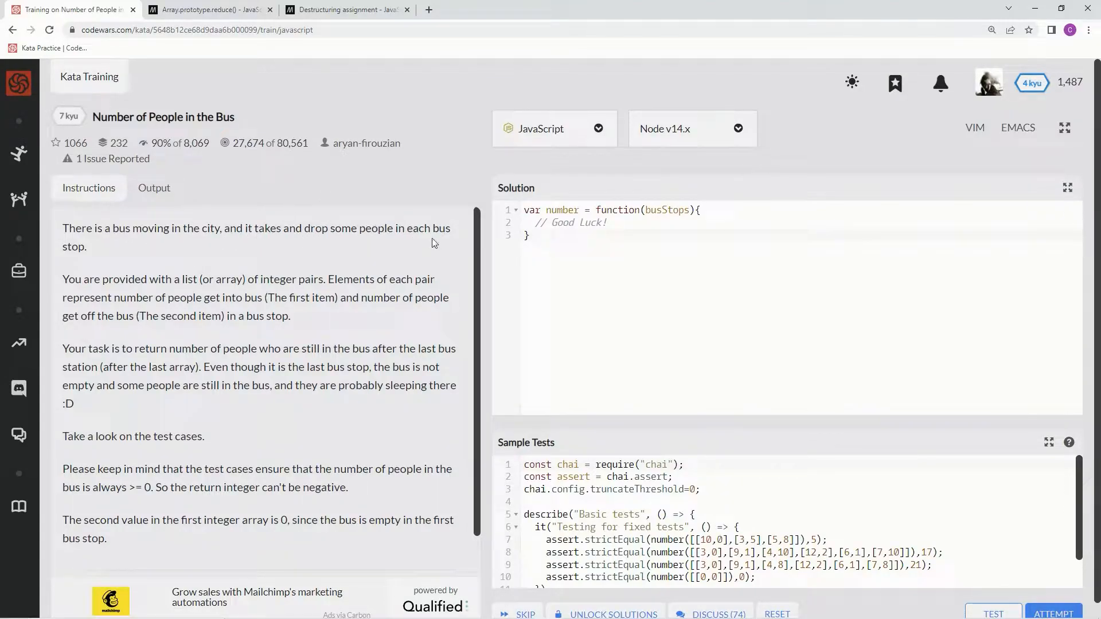
{"action": "mouse_move", "coordinate": [188, 278]}
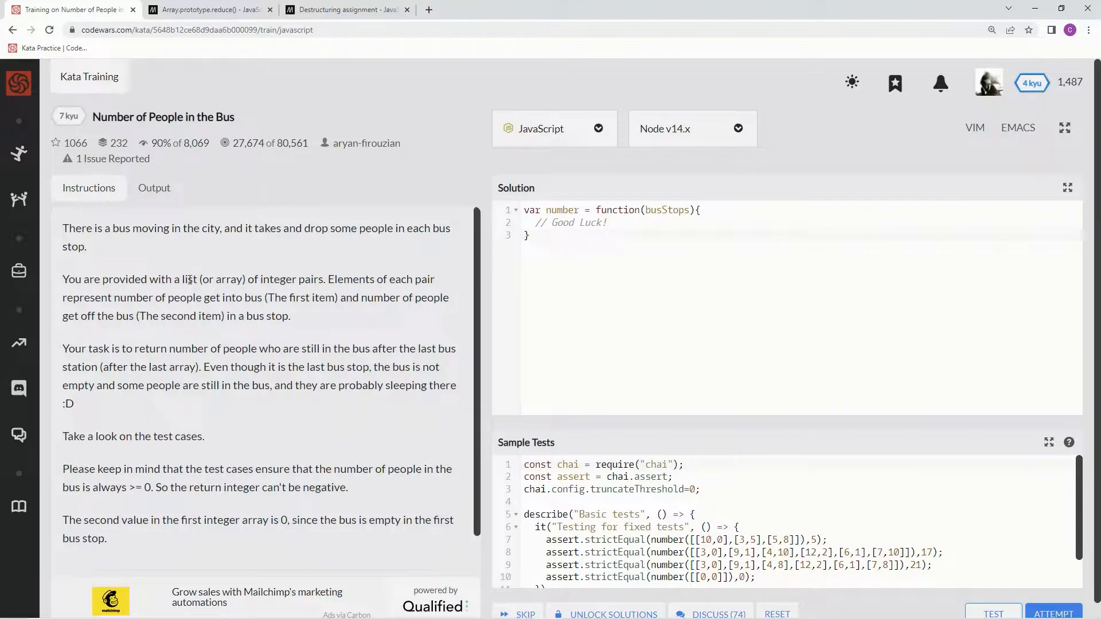
{"action": "mouse_move", "coordinate": [304, 278]}
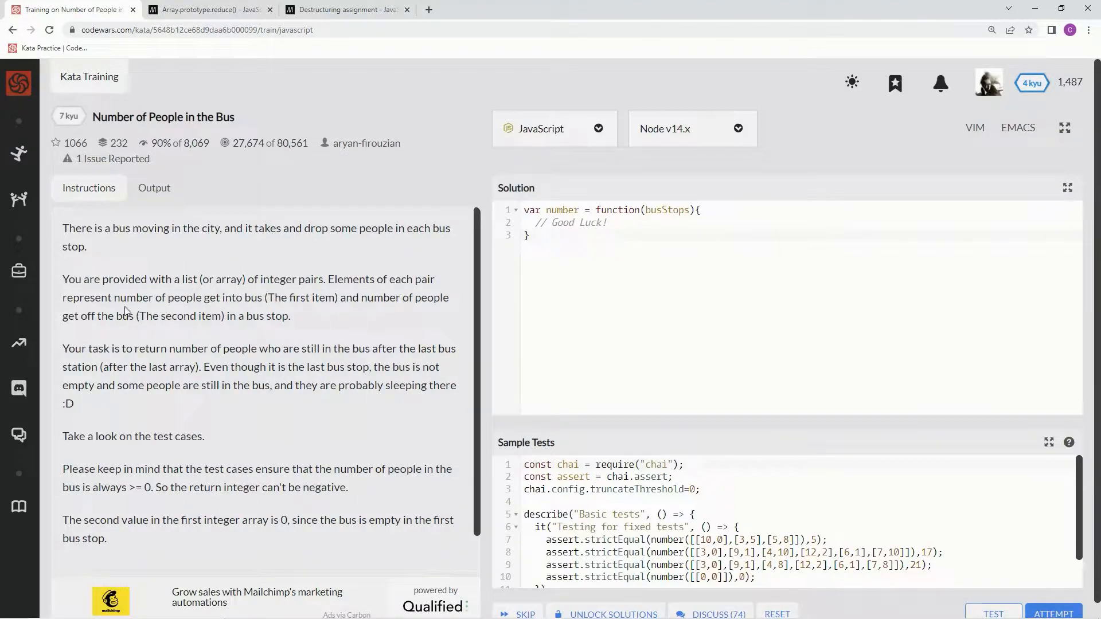
{"action": "mouse_move", "coordinate": [287, 299]}
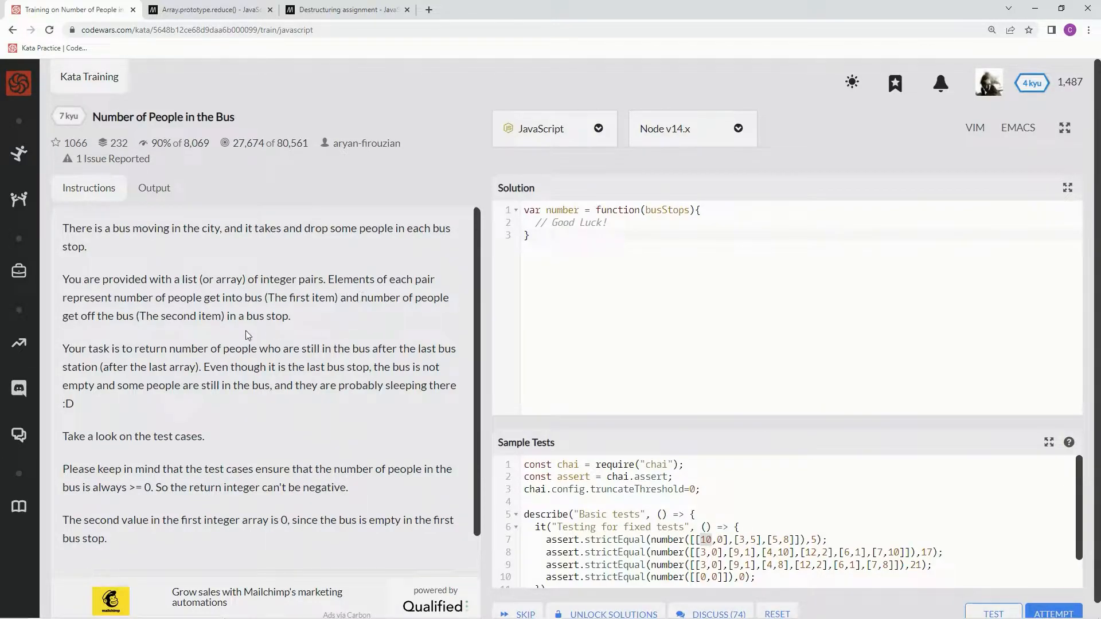
{"action": "mouse_move", "coordinate": [665, 545]}
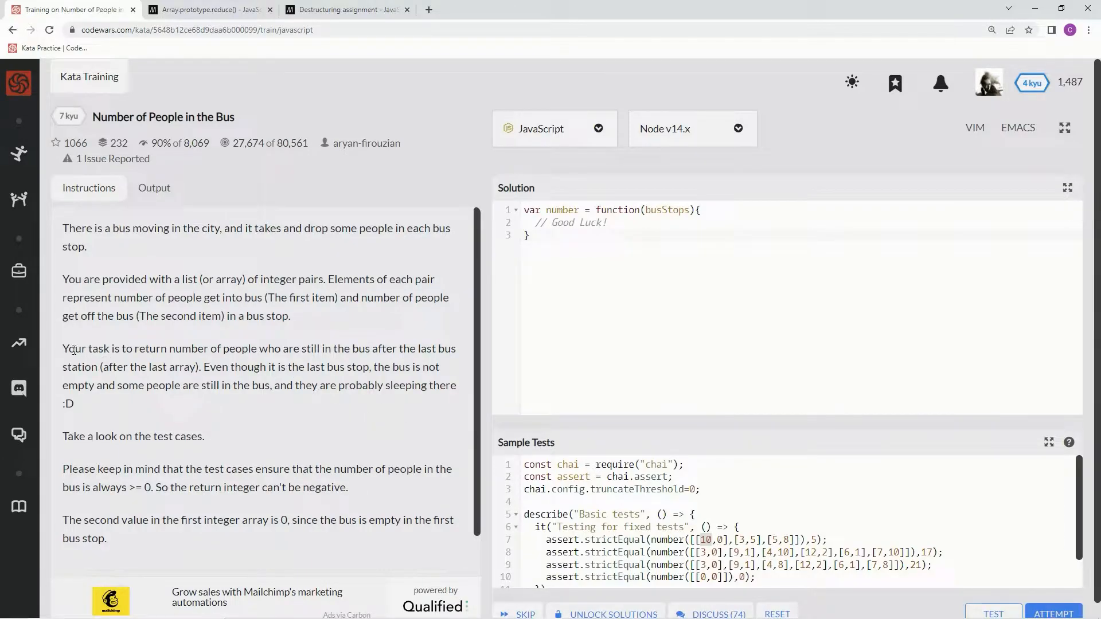
{"action": "mouse_move", "coordinate": [291, 350]}
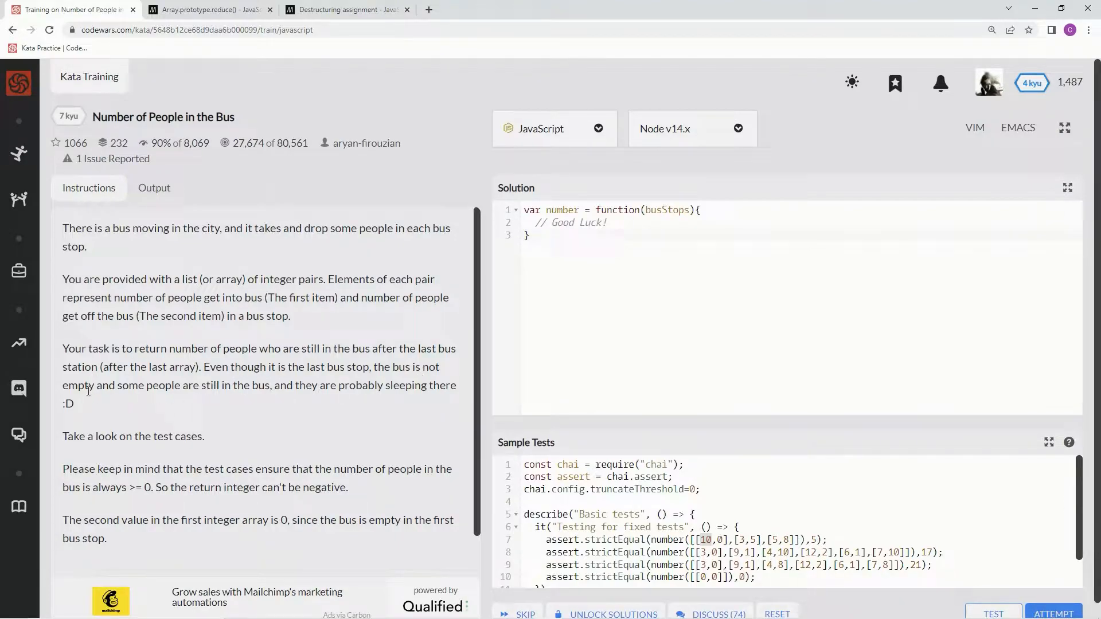
{"action": "mouse_move", "coordinate": [399, 396]}
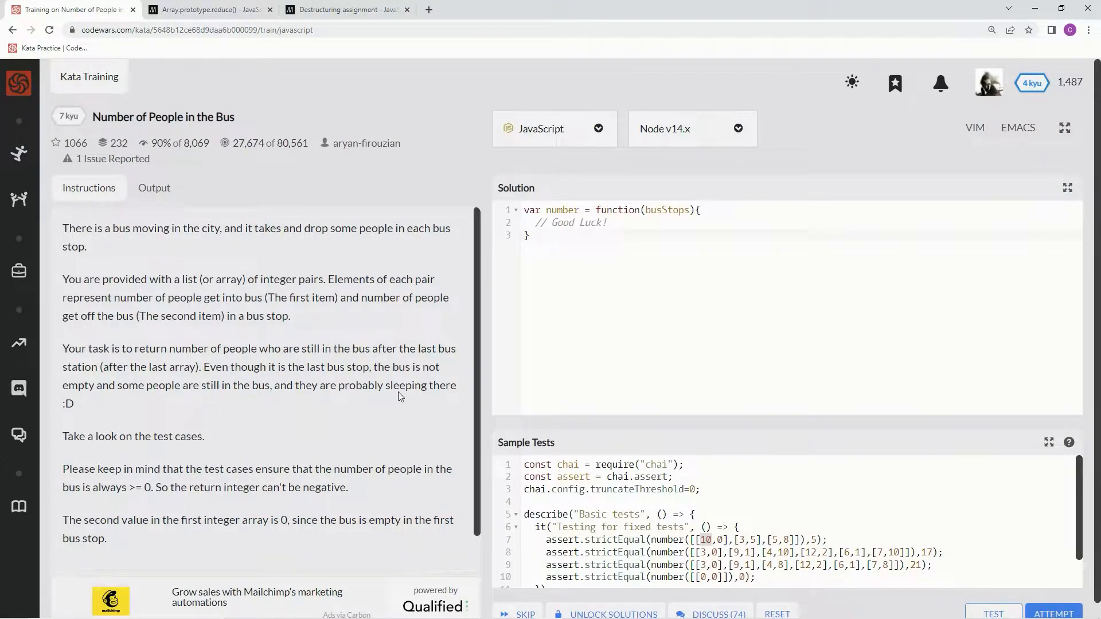
{"action": "mouse_move", "coordinate": [87, 447]}
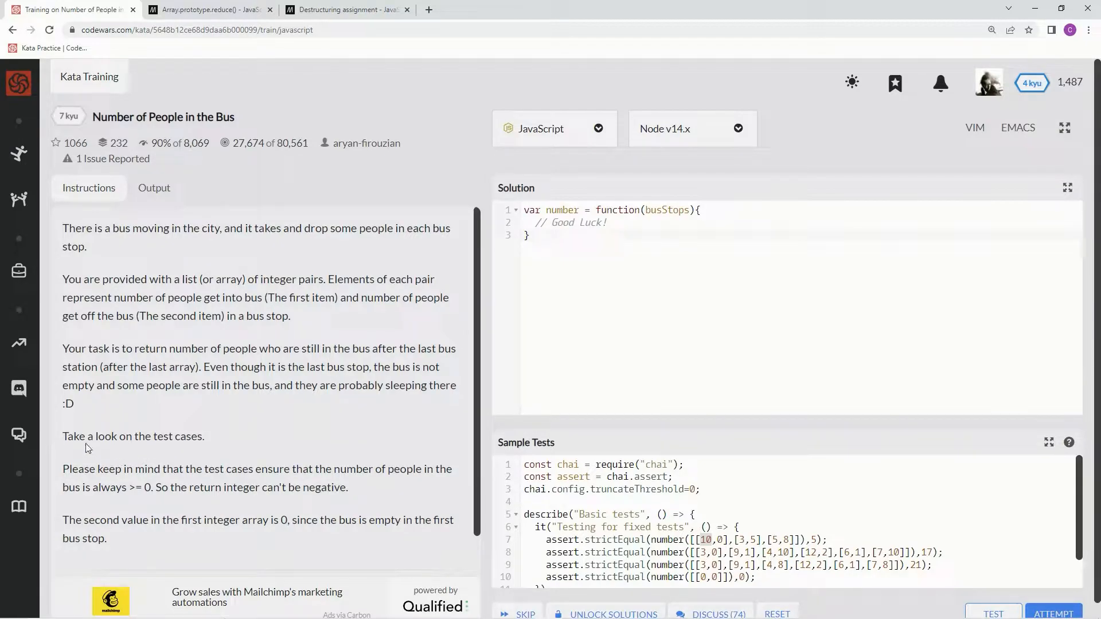
{"action": "mouse_move", "coordinate": [87, 470]}
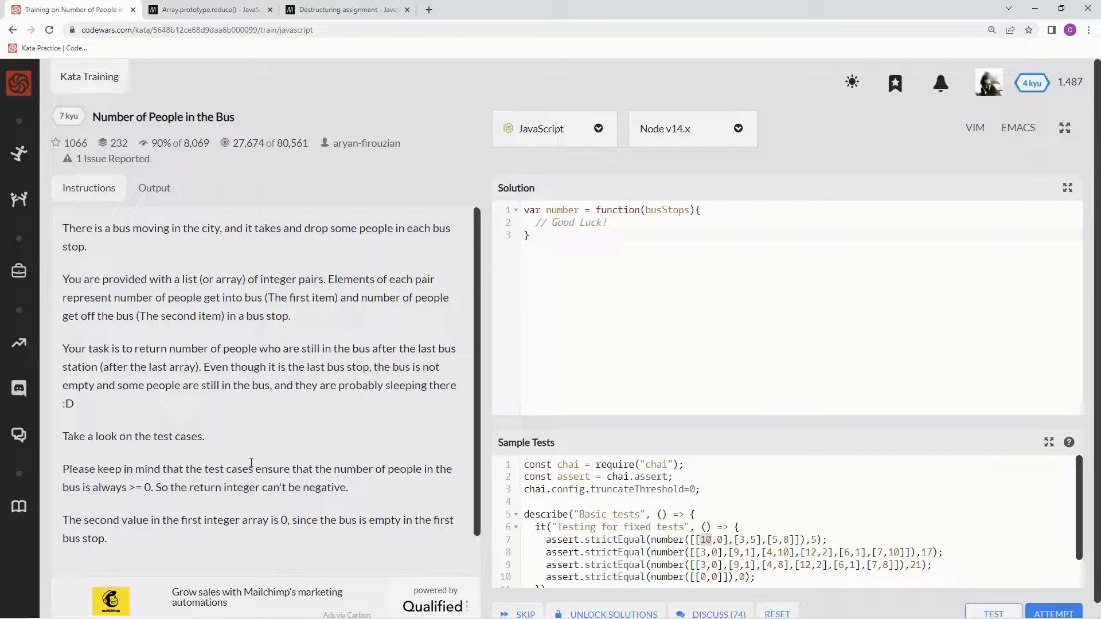
{"action": "mouse_move", "coordinate": [191, 482]}
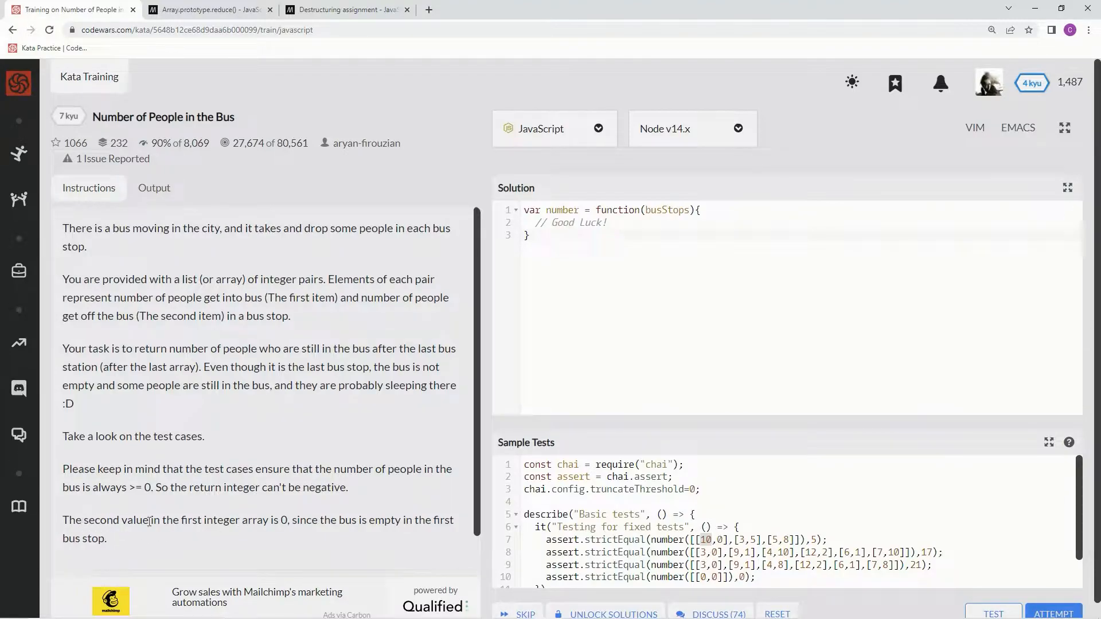
{"action": "mouse_move", "coordinate": [256, 526]}
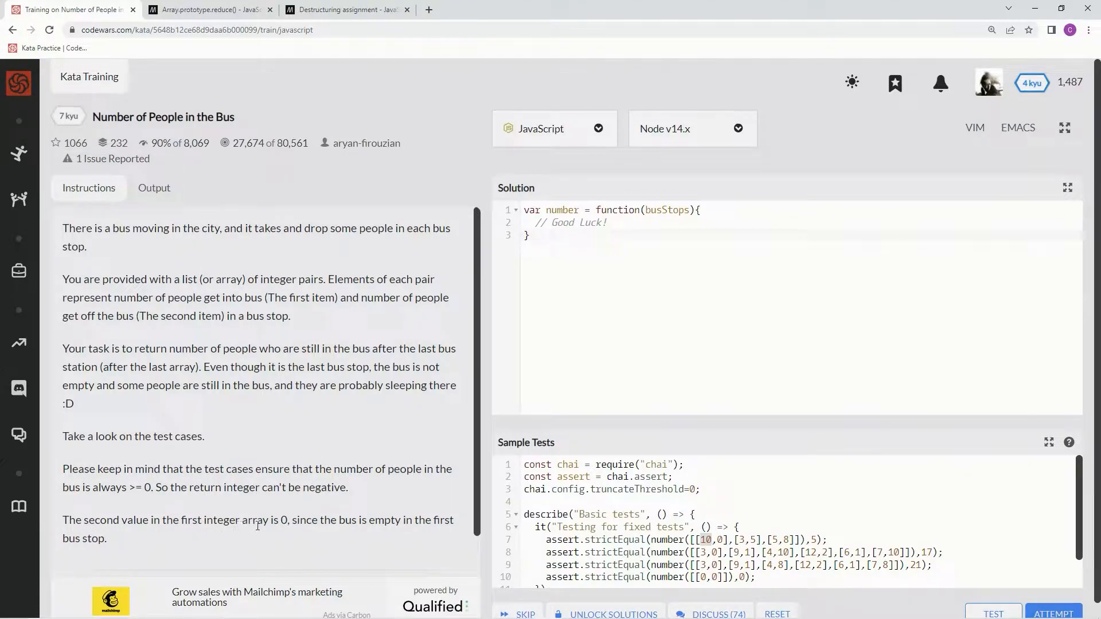
{"action": "mouse_move", "coordinate": [414, 532]}
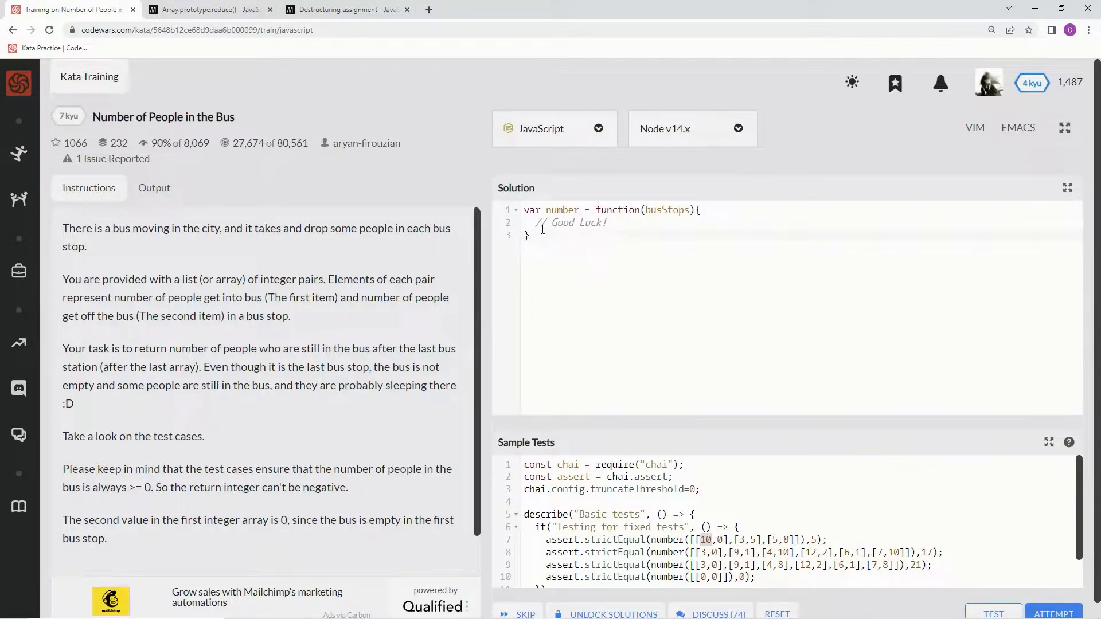
Replace the Good Luck comment with 'let result = 0' and a for loop over busStops
{"action": "double_click", "coordinate": [569, 223]}
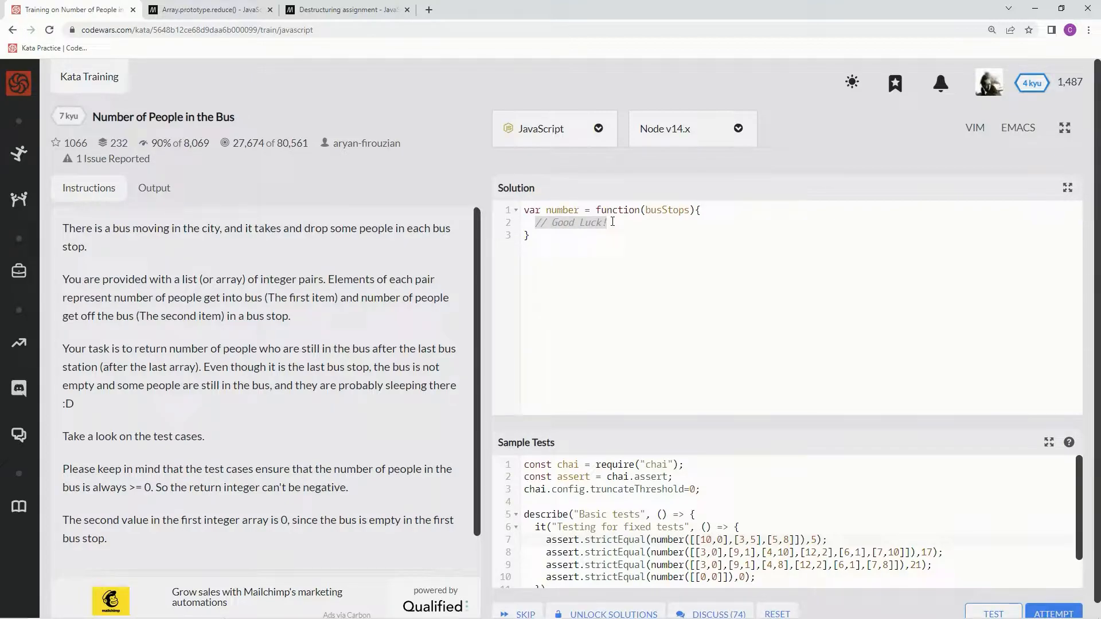
{"action": "type", "text": "let res"}
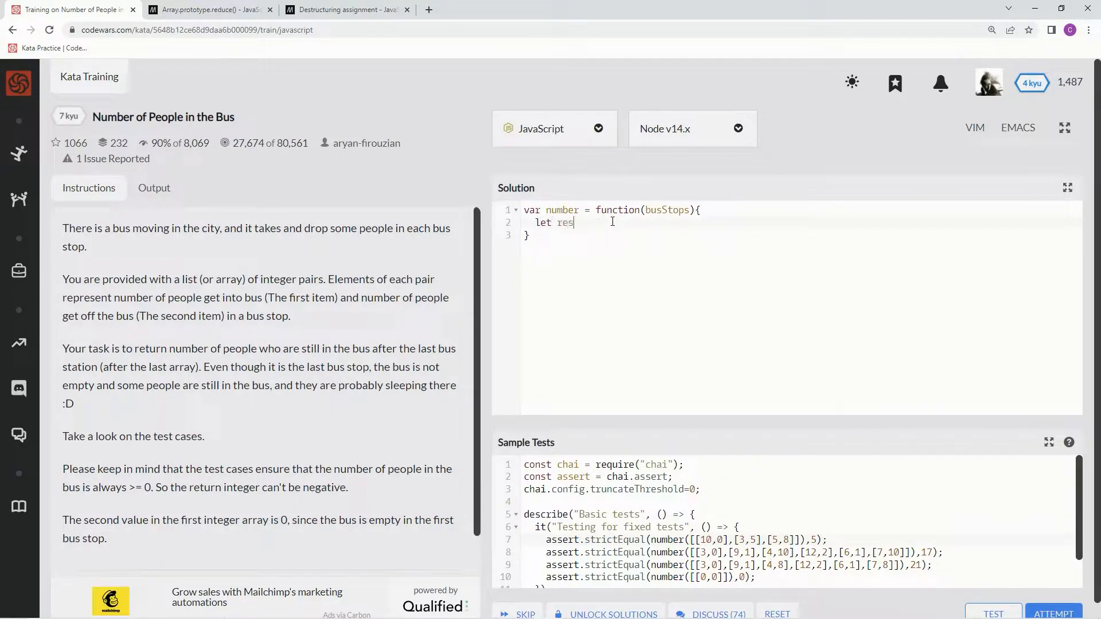
{"action": "type", "text": "ult"}
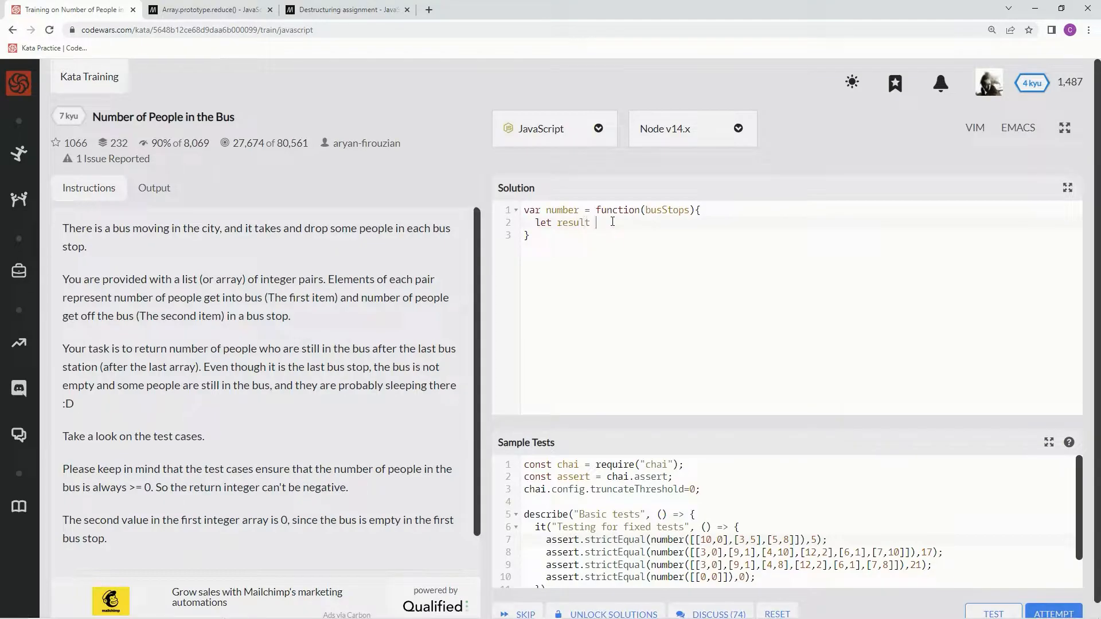
{"action": "type", "text": "= 0"}
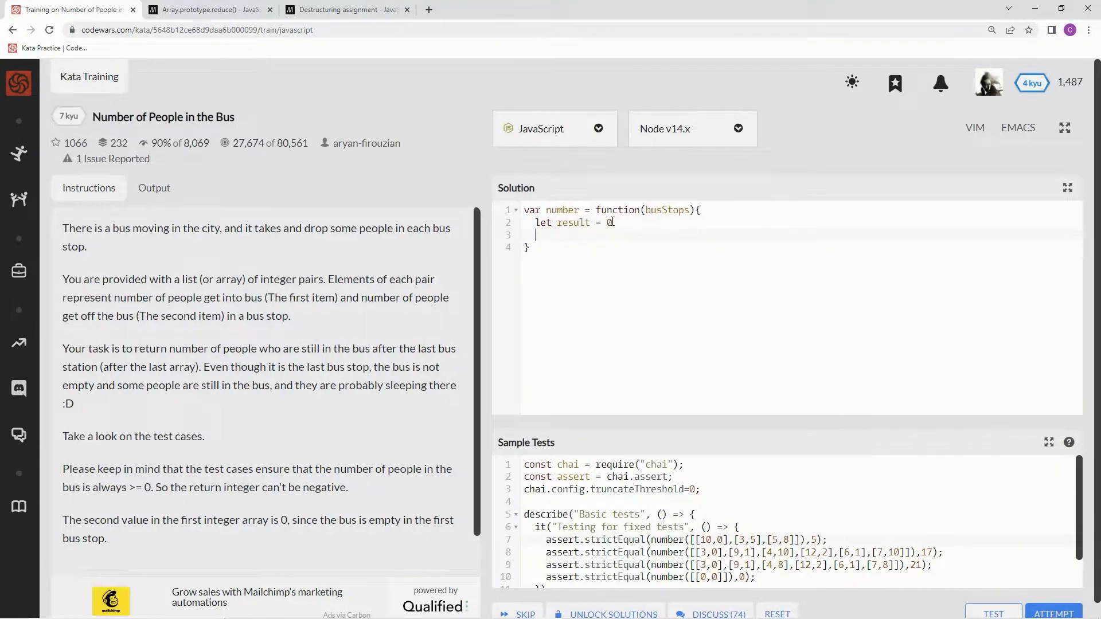
{"action": "type", "text": "for (let"}
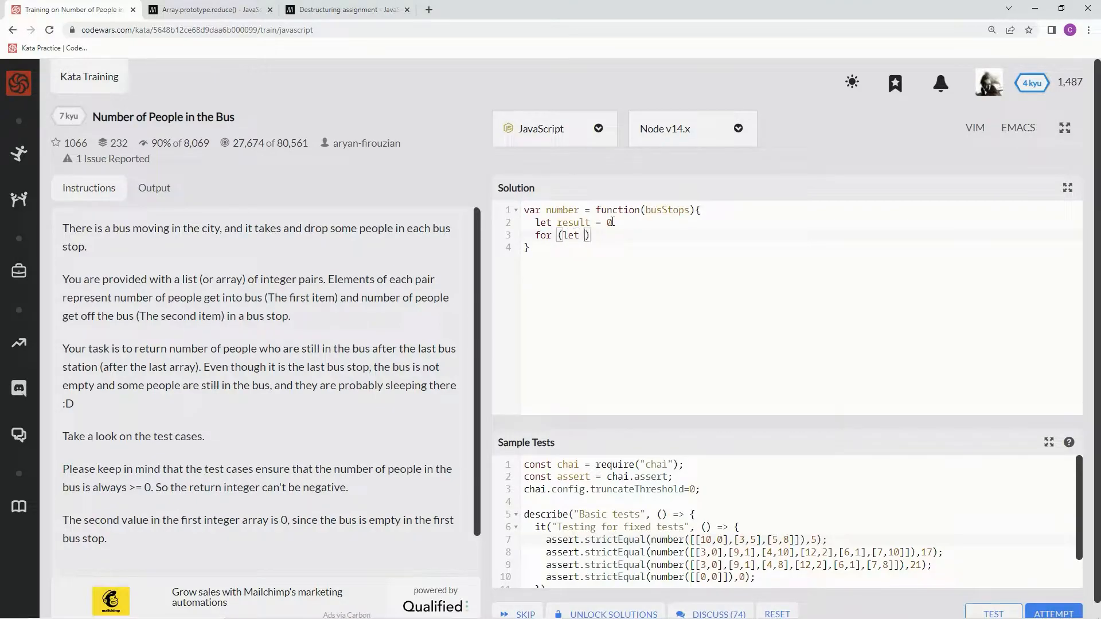
{"action": "type", "text": "index = 0; index <"}
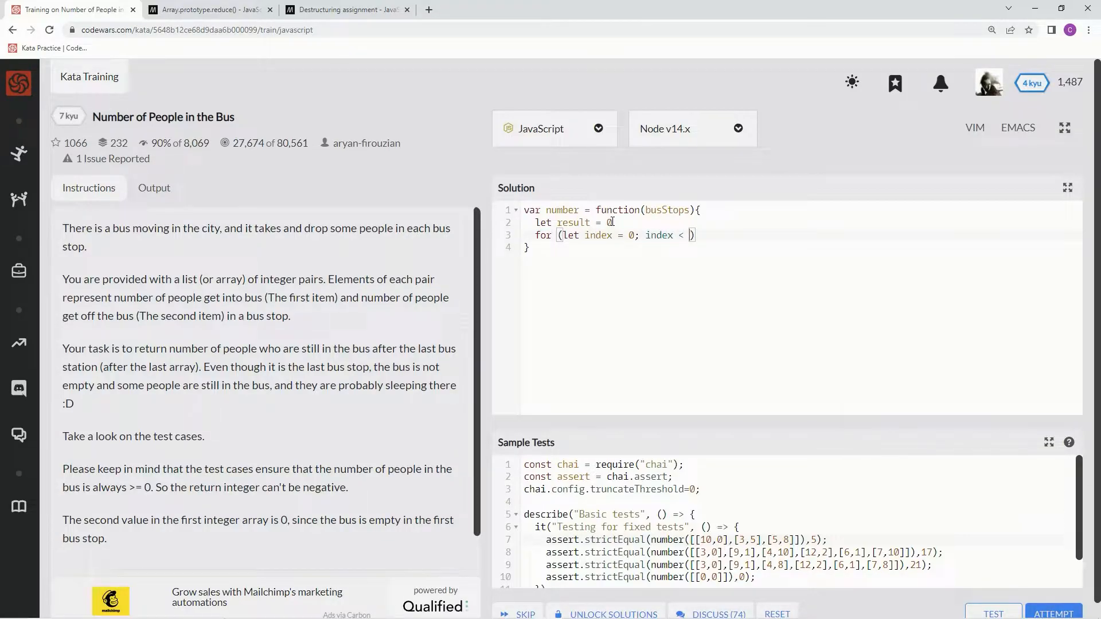
{"action": "type", "text": "busSto"}
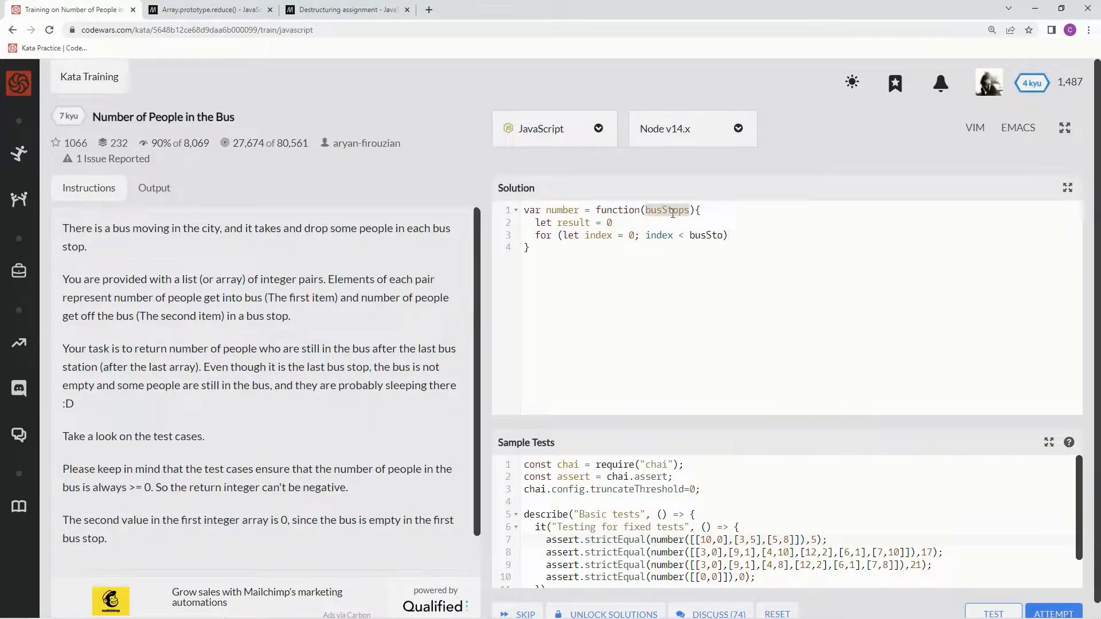
{"action": "type", "text": "ps)"}
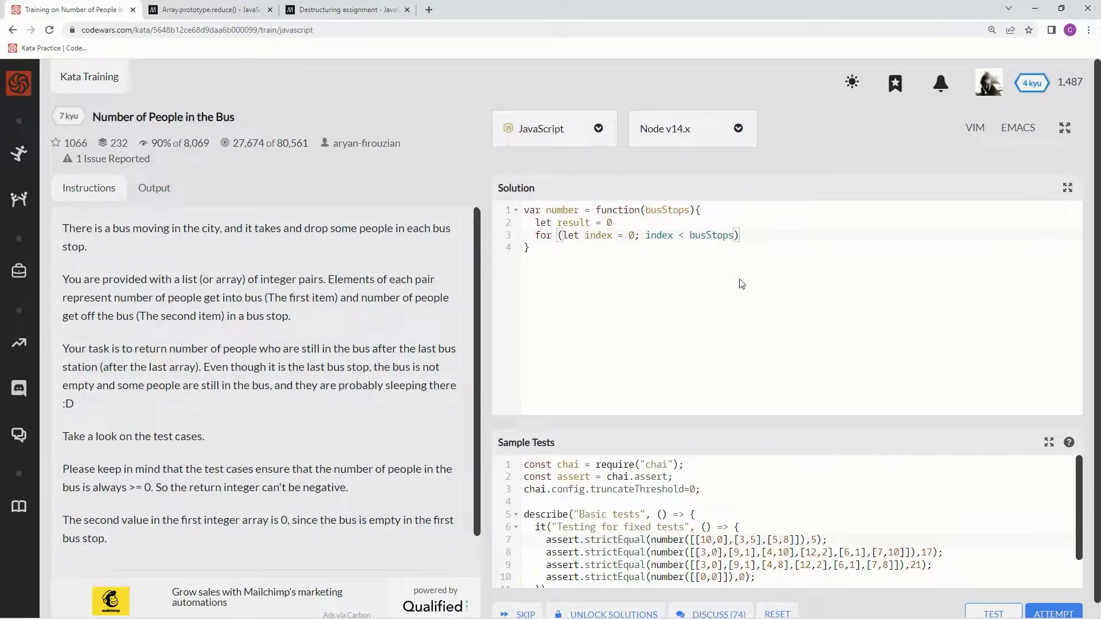
{"action": "type", "text": ".leng"}
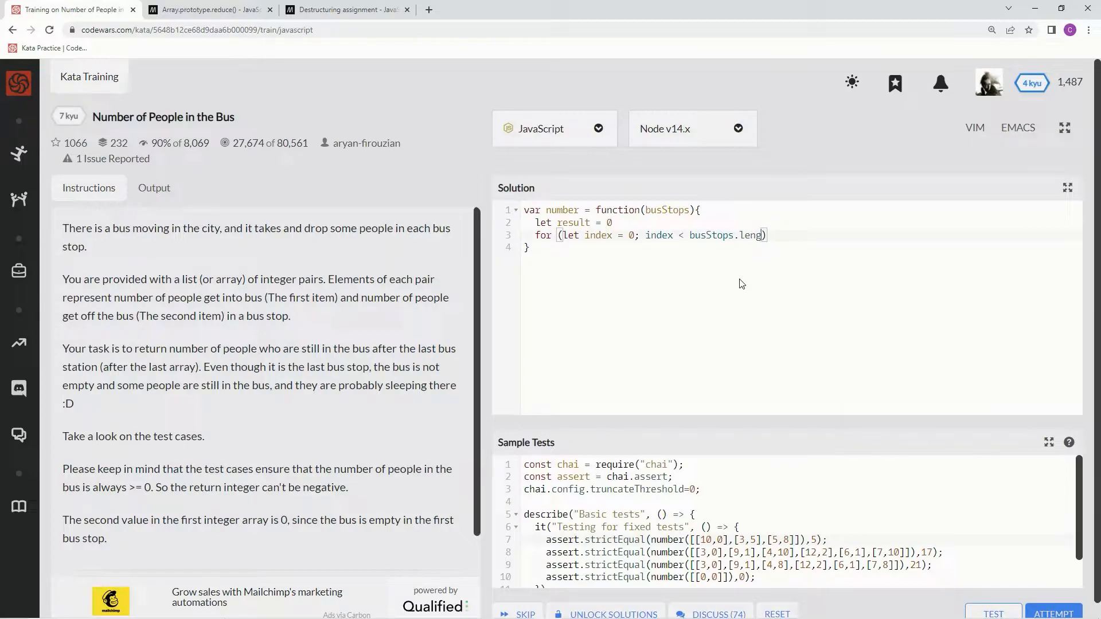
{"action": "type", "text": "th; index++"}
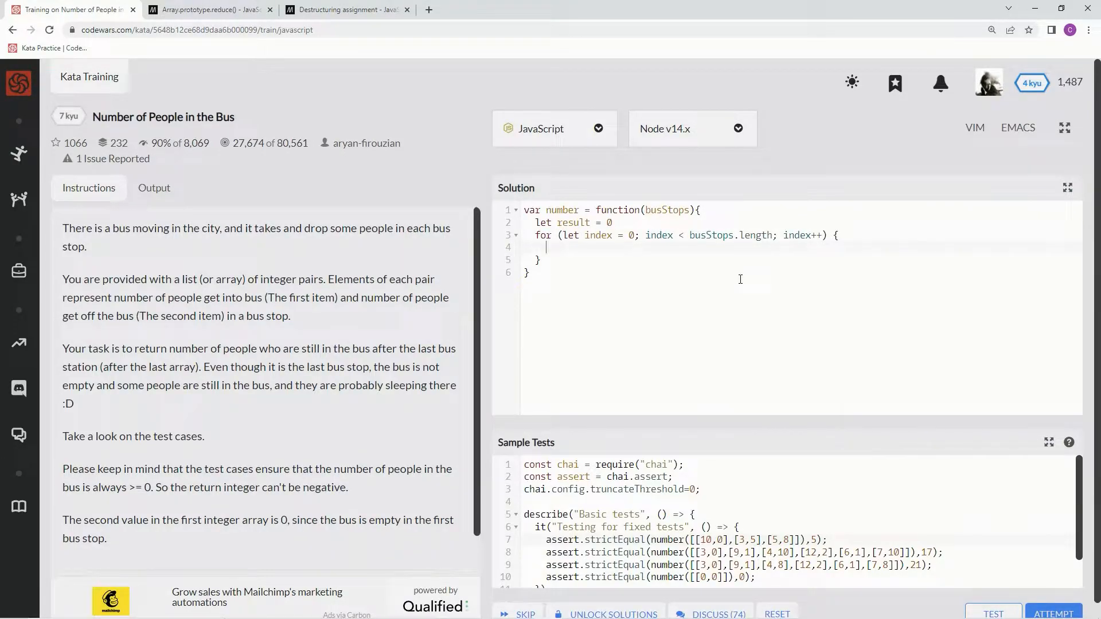
Add each stop's boarders minus leavers to result in the loop, then 'return result'
{"action": "type", "text": "result"}
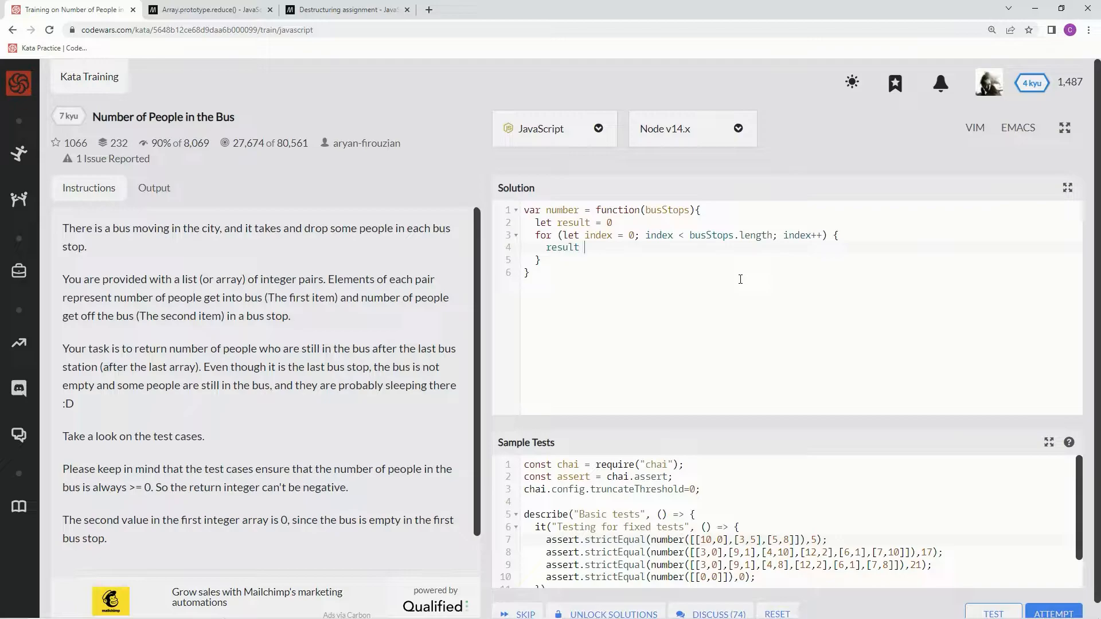
{"action": "type", "text": "+="}
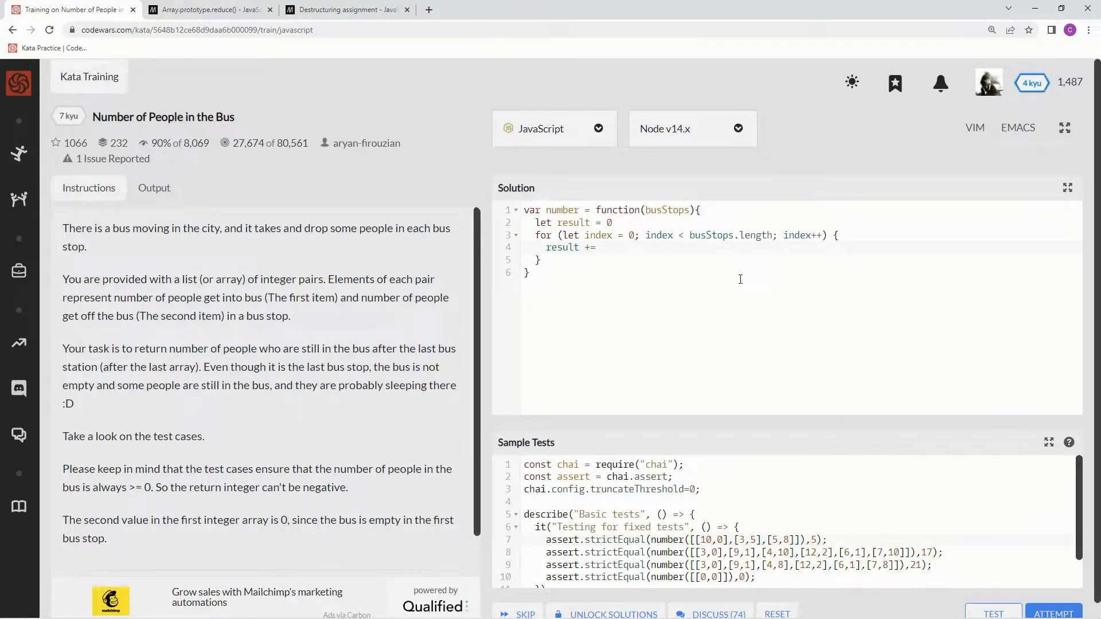
{"action": "type", "text": "busStops"}
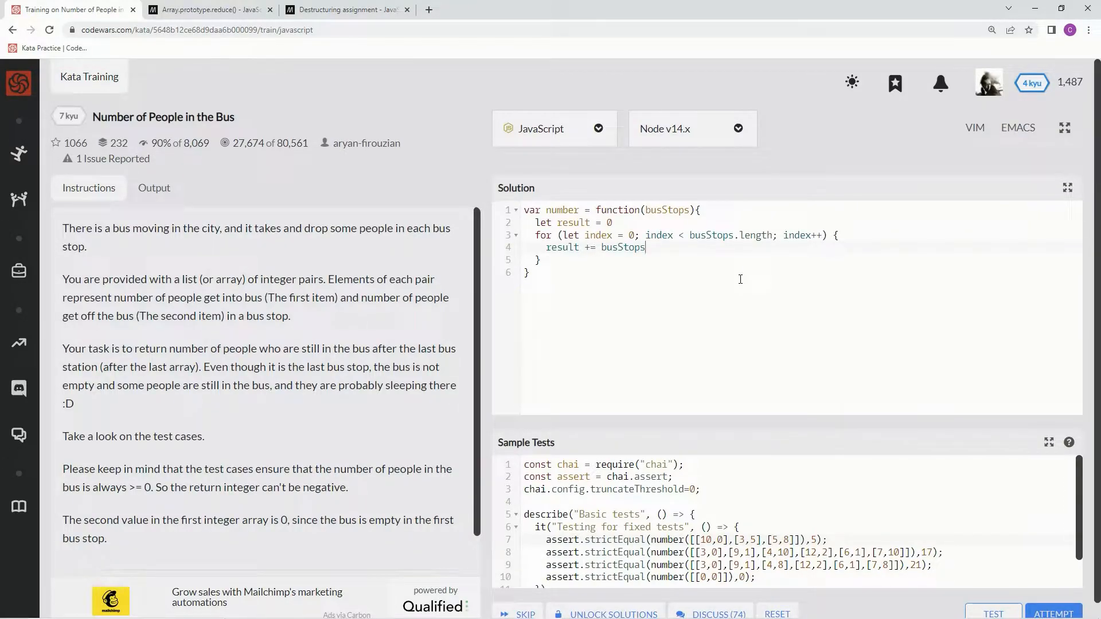
{"action": "type", "text": "[index]"}
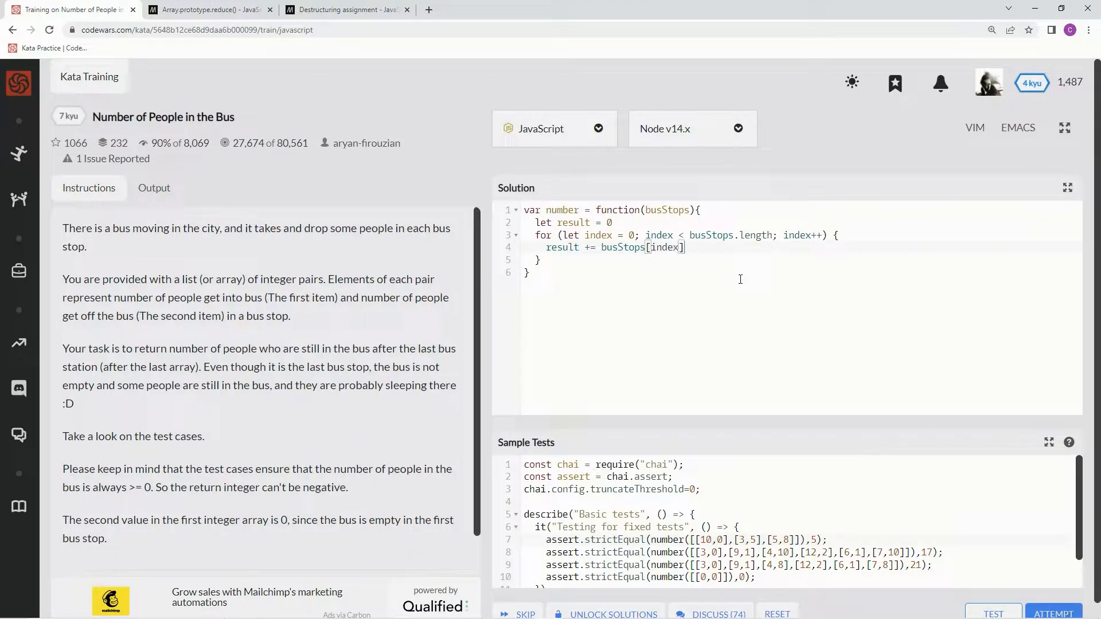
{"action": "type", "text": "[]"}
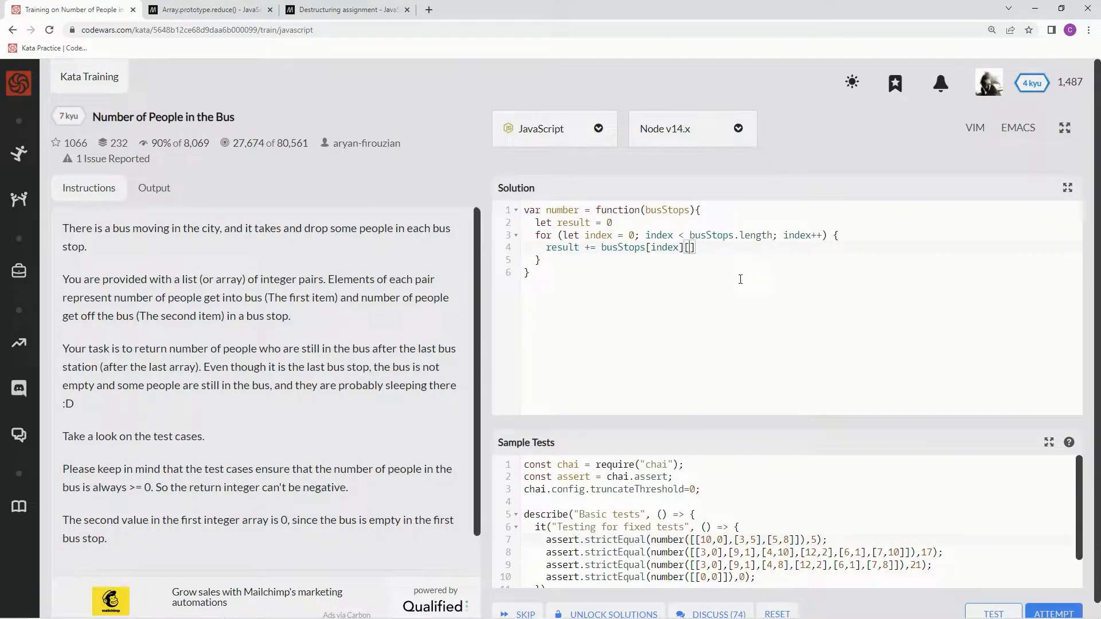
{"action": "type", "text": "0"}
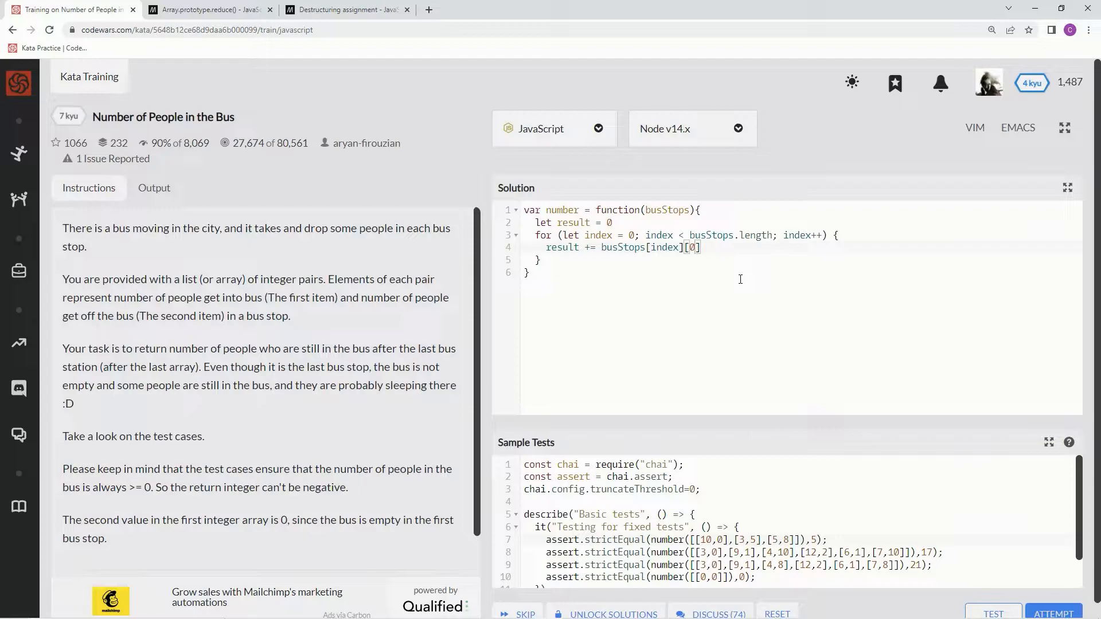
{"action": "mouse_move", "coordinate": [818, 316]}
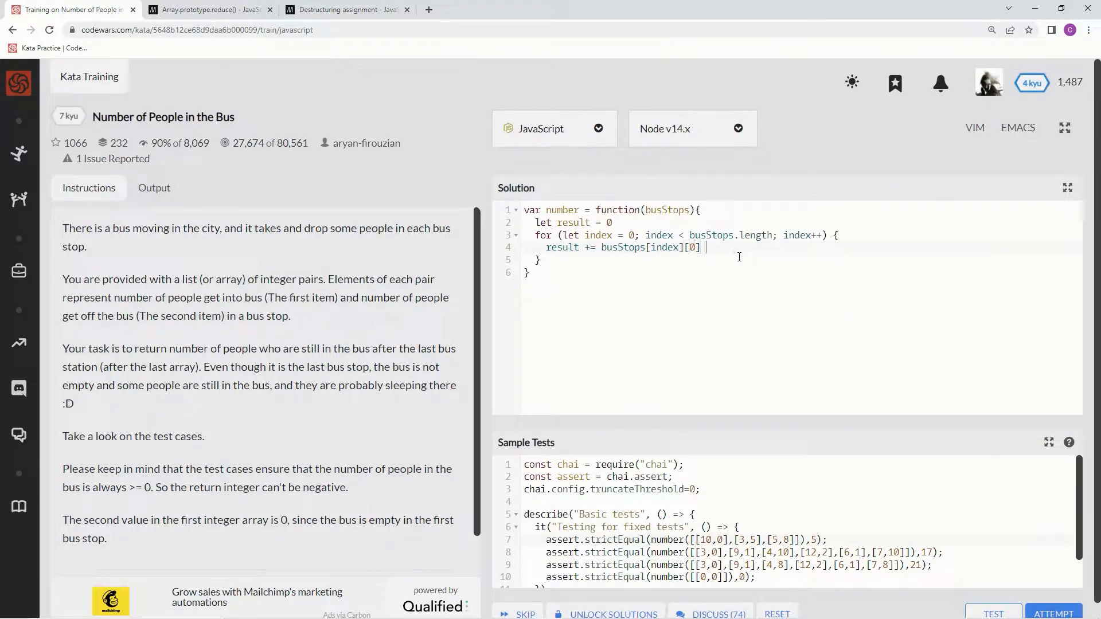
{"action": "type", "text": "-"}
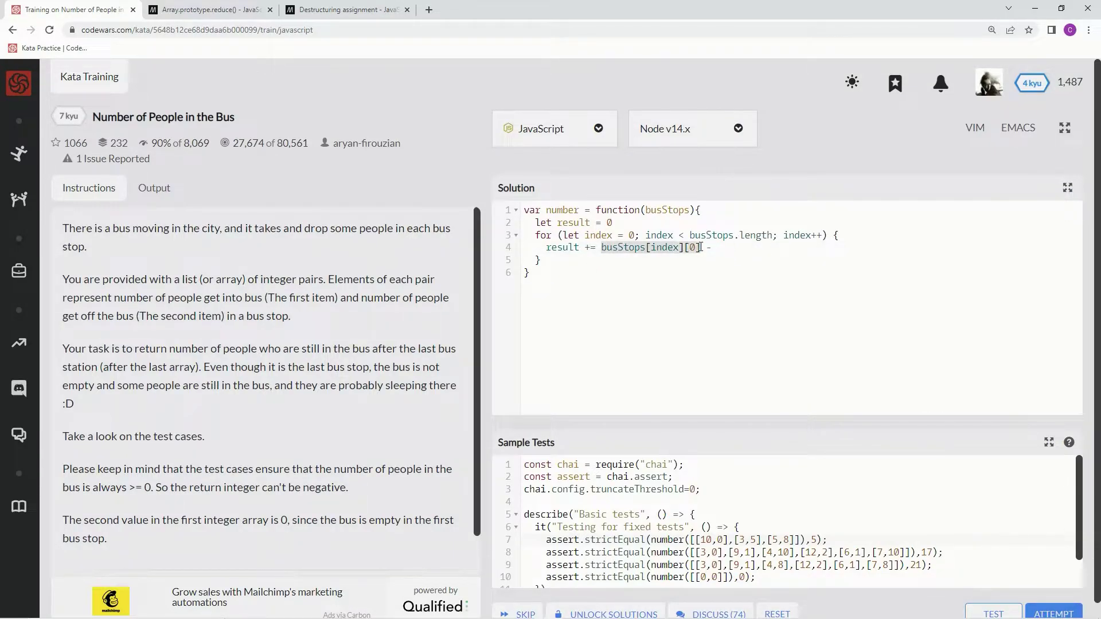
{"action": "type", "text": "-busStops[index][0]"}
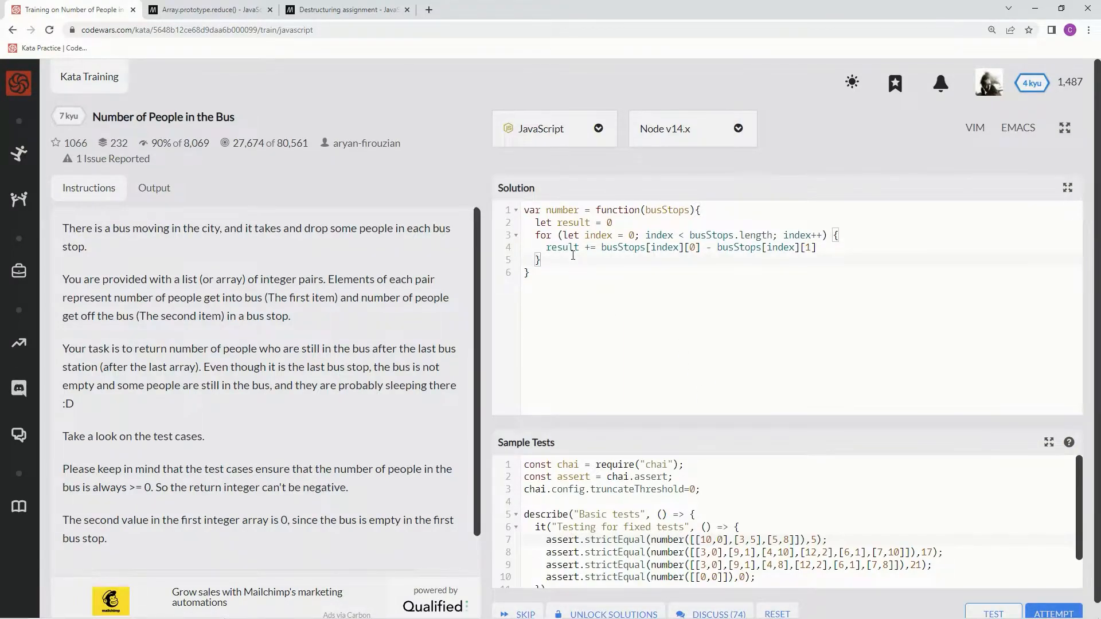
{"action": "type", "text": "return res"}
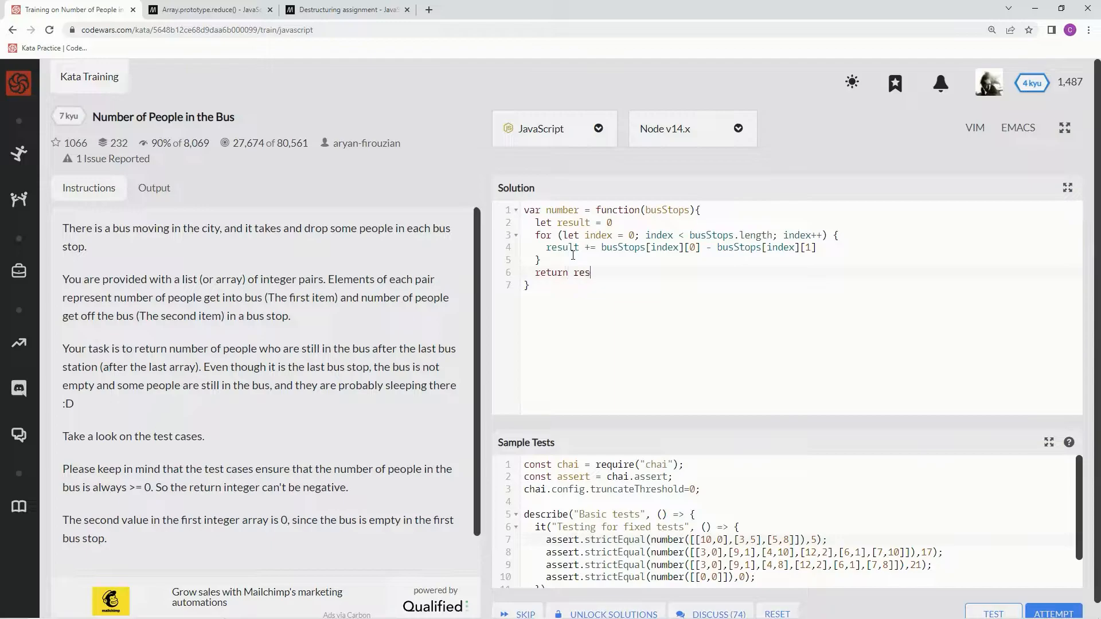
{"action": "type", "text": "ult"}
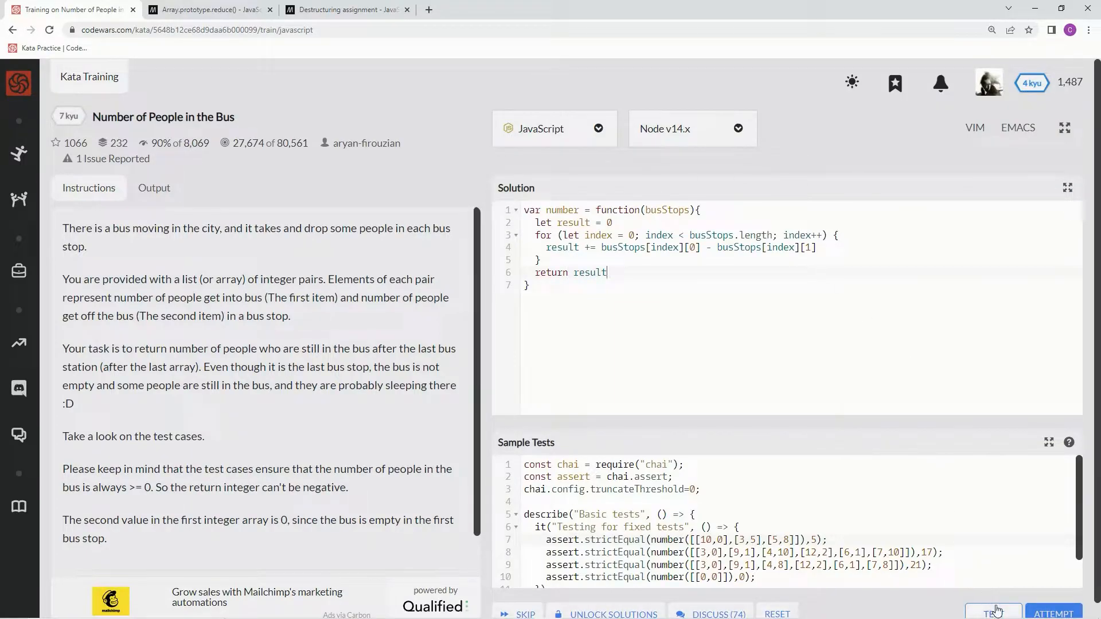
Run the sample tests and the full attempt on the for-loop solution
{"action": "left_click", "coordinate": [992, 612]}
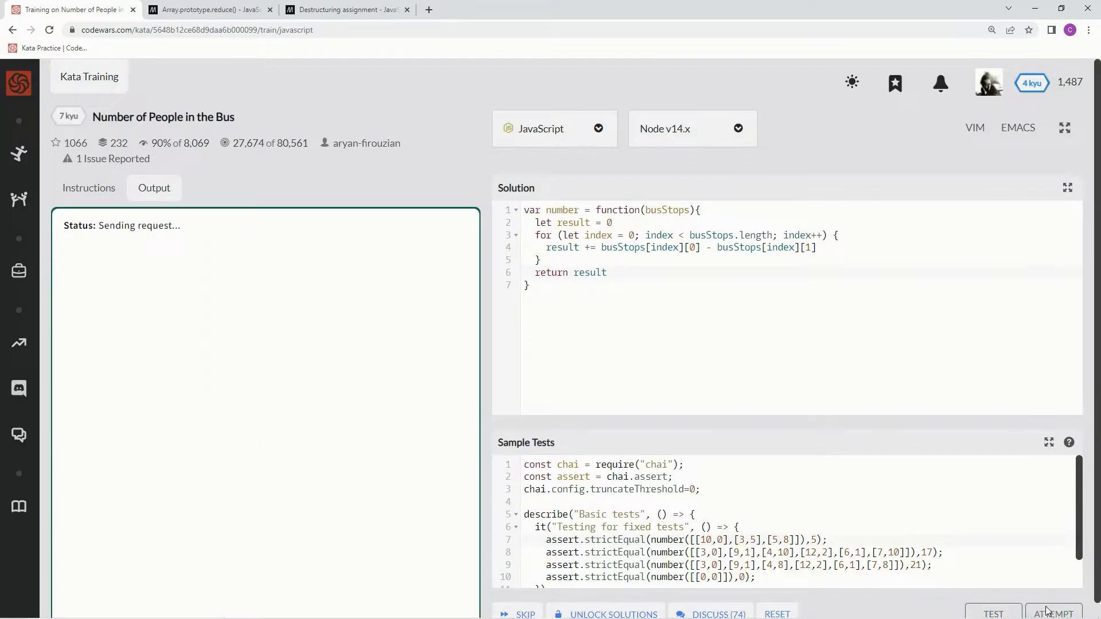
{"action": "left_click", "coordinate": [1053, 612]}
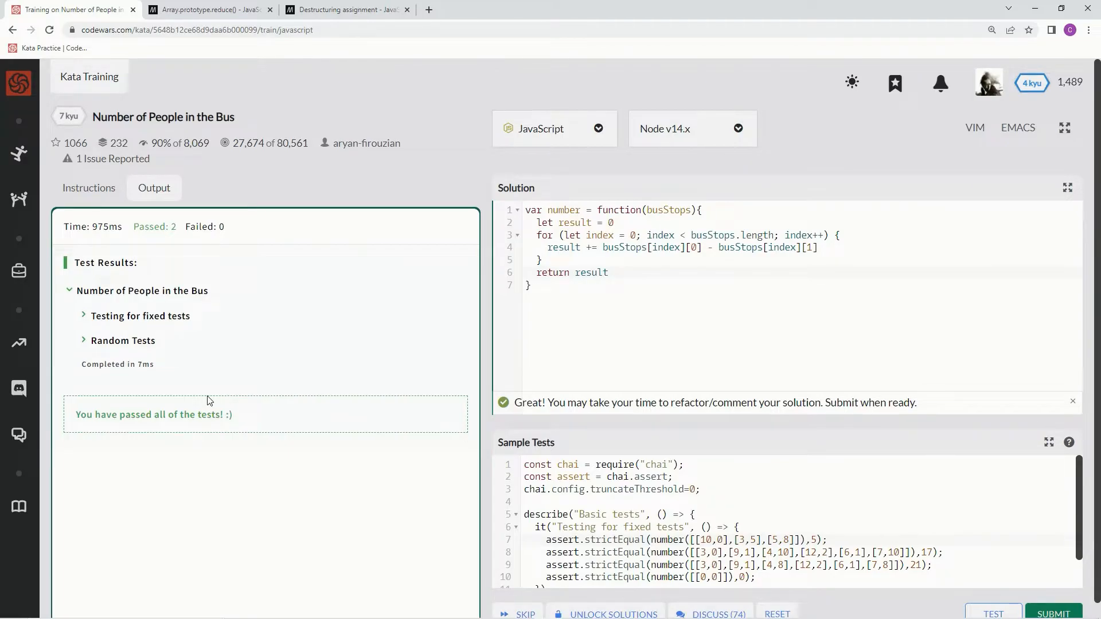
{"action": "mouse_move", "coordinate": [298, 81]}
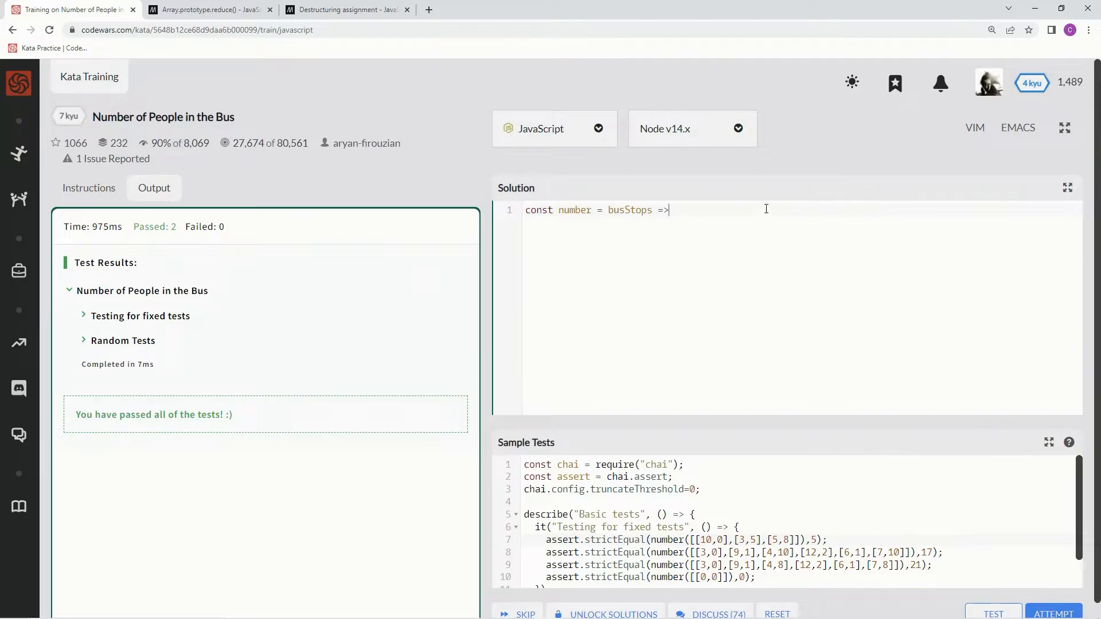
{"action": "mouse_move", "coordinate": [821, 254]}
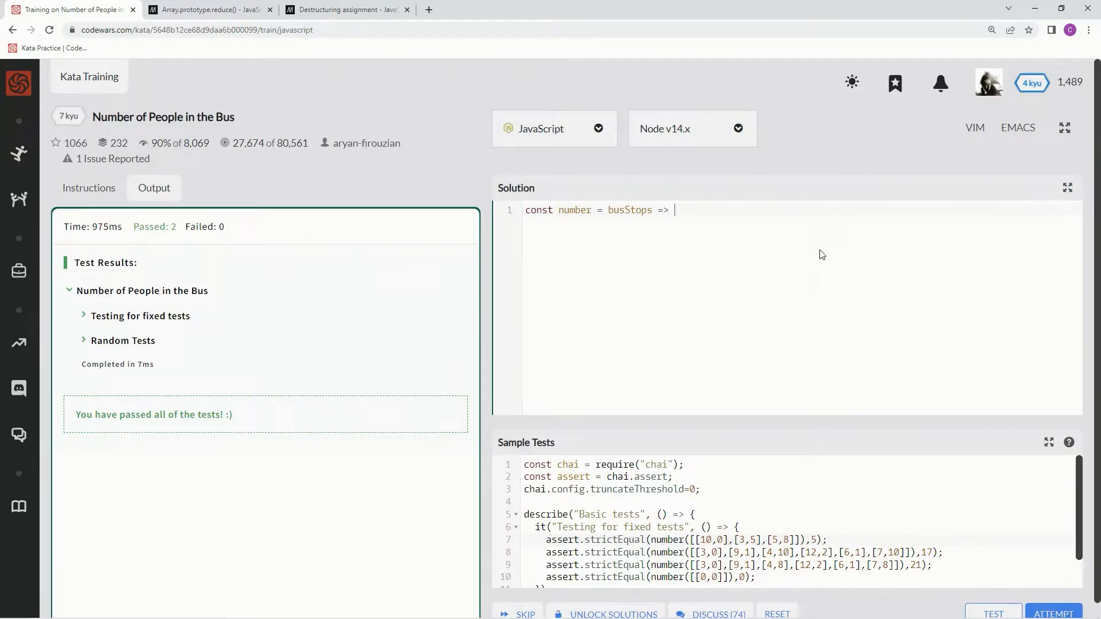
Switch to the MDN Array.prototype.reduce() reference tab
{"action": "left_click", "coordinate": [207, 9]}
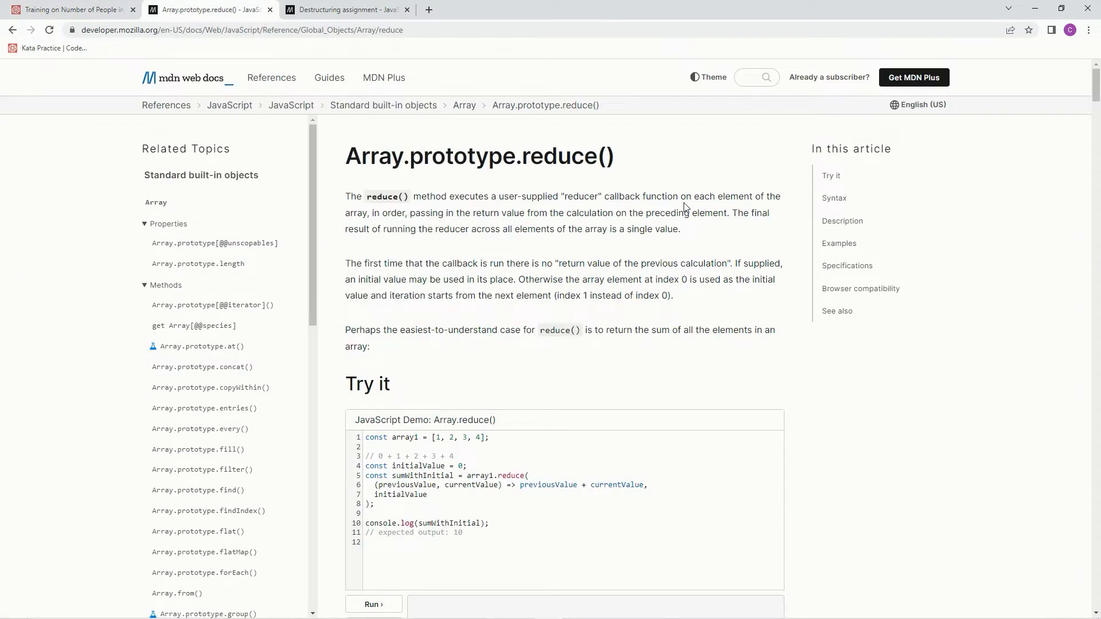
{"action": "mouse_move", "coordinate": [593, 210]}
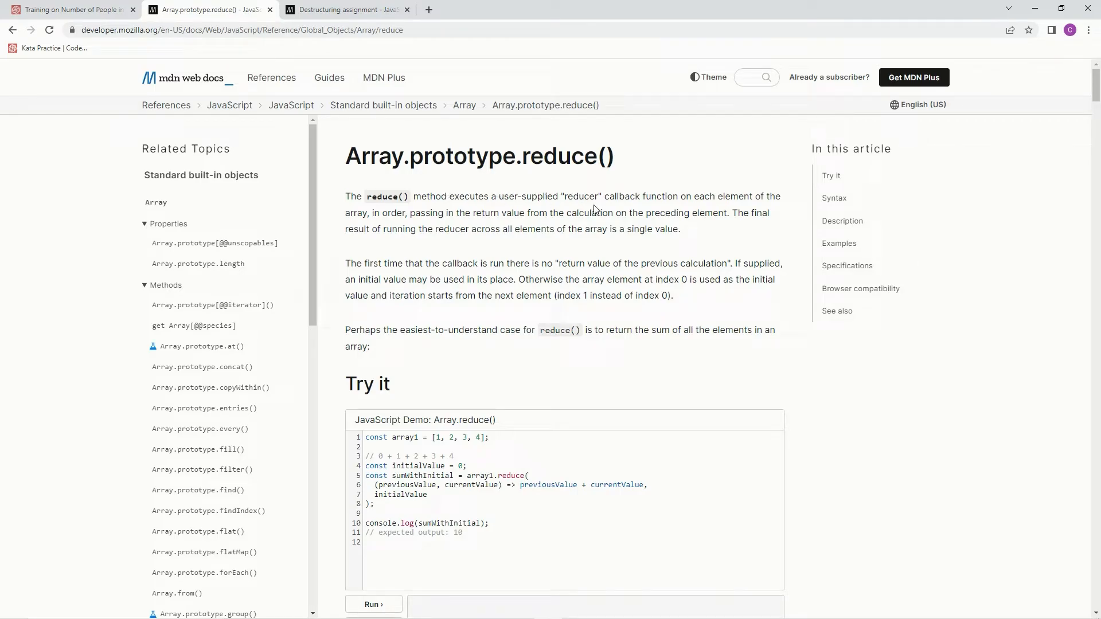
{"action": "mouse_move", "coordinate": [386, 194]}
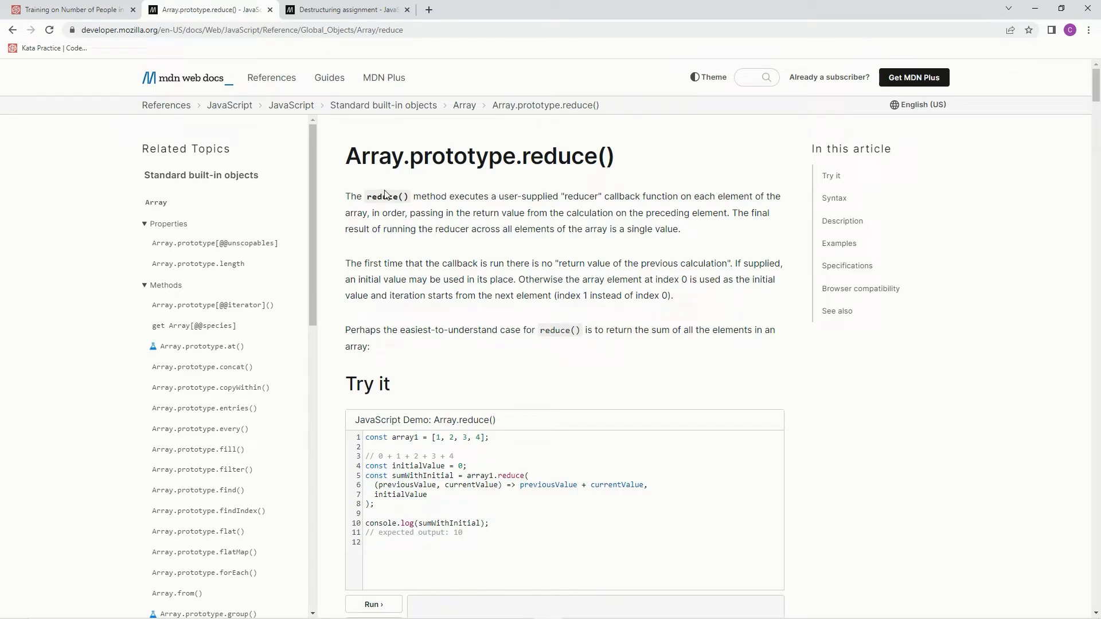
{"action": "mouse_move", "coordinate": [466, 215]}
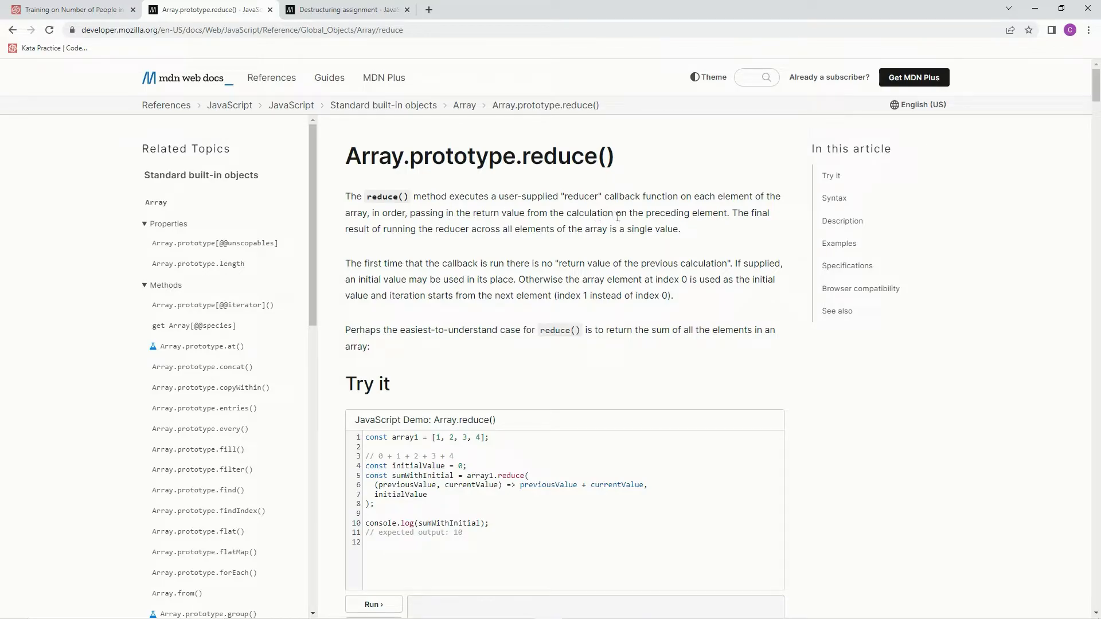
{"action": "mouse_move", "coordinate": [472, 245]}
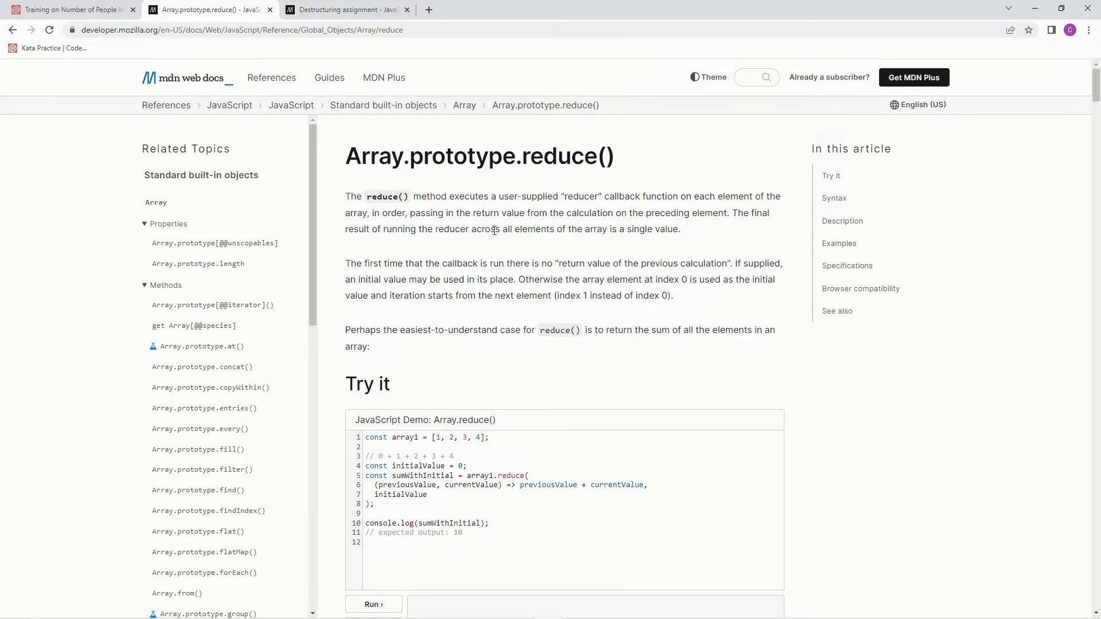
{"action": "mouse_move", "coordinate": [631, 262]}
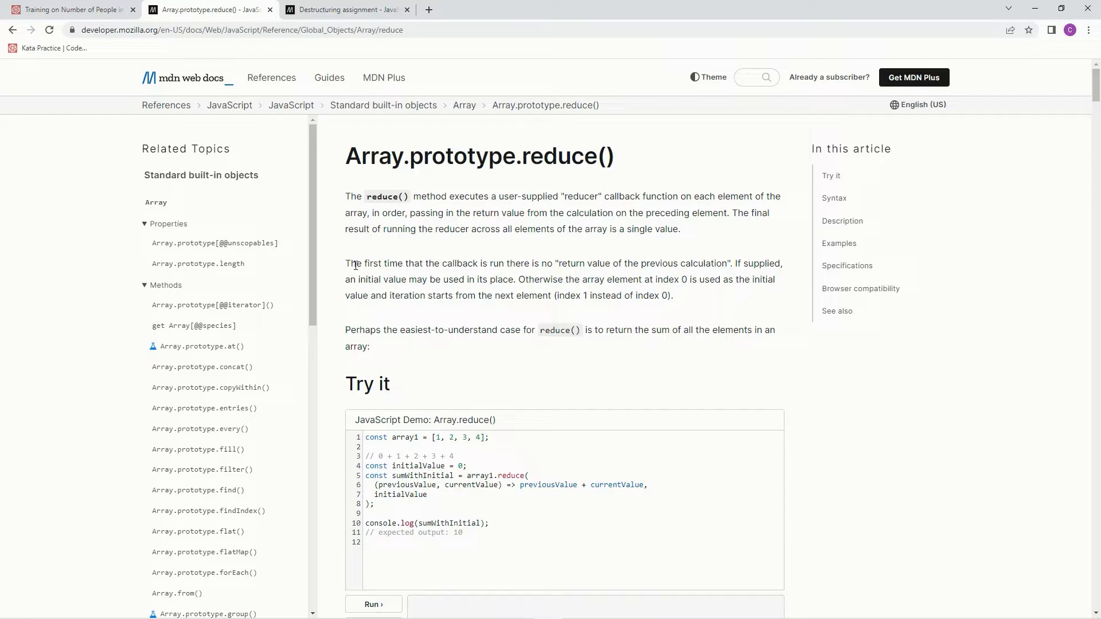
{"action": "mouse_move", "coordinate": [562, 263]}
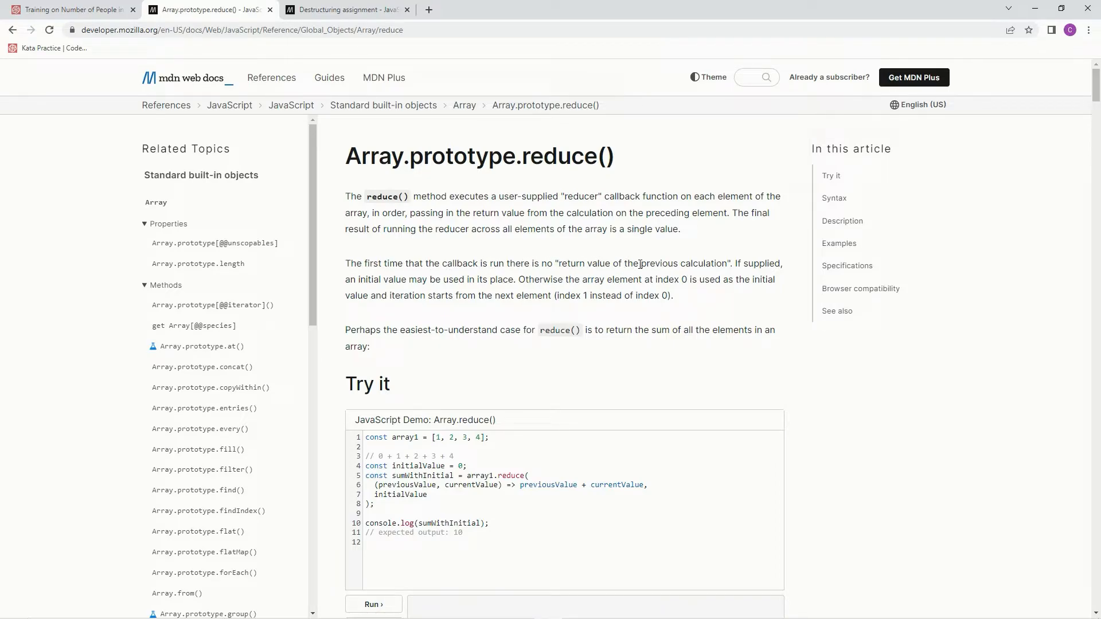
{"action": "mouse_move", "coordinate": [356, 283]}
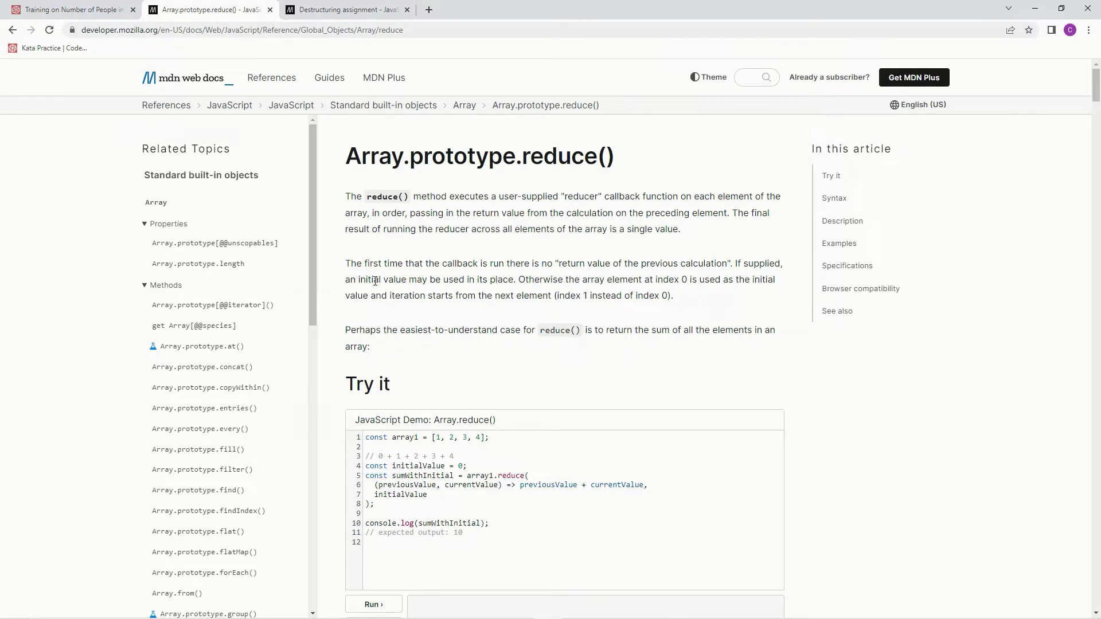
Go back to the Codewars 'Number of People in the Bus' kata tab
{"action": "left_click", "coordinate": [70, 9]}
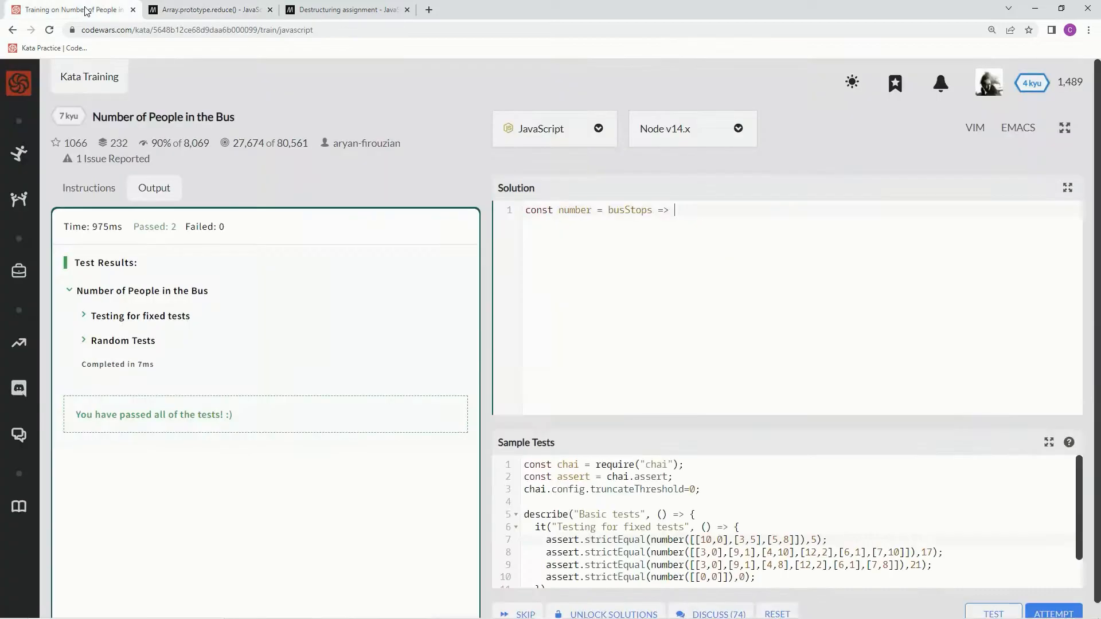
{"action": "mouse_move", "coordinate": [689, 230]}
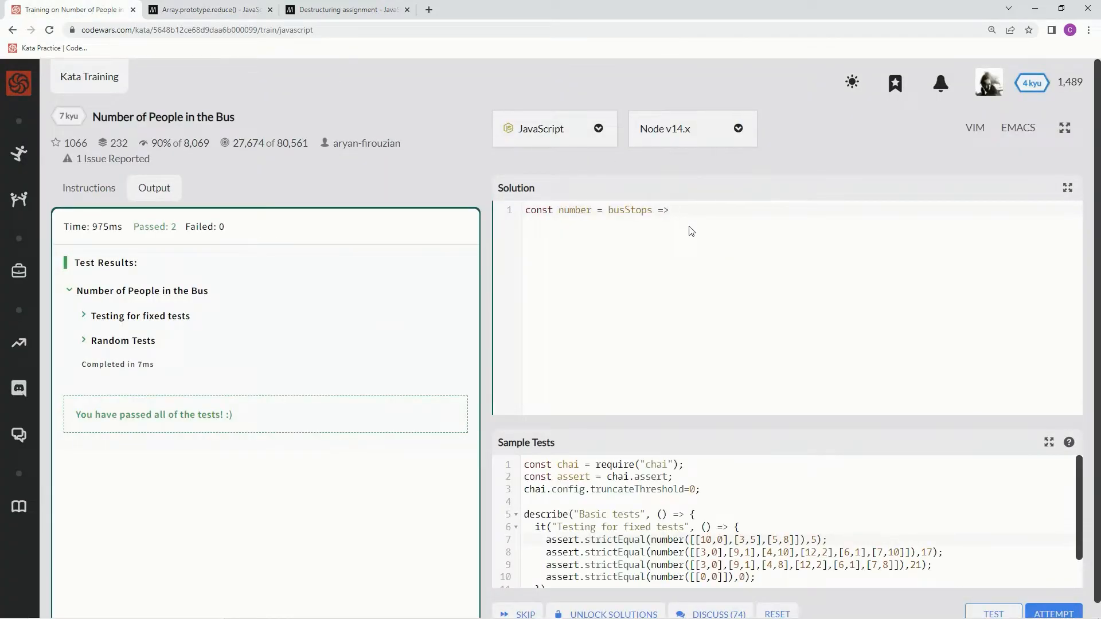
{"action": "mouse_move", "coordinate": [89, 188]}
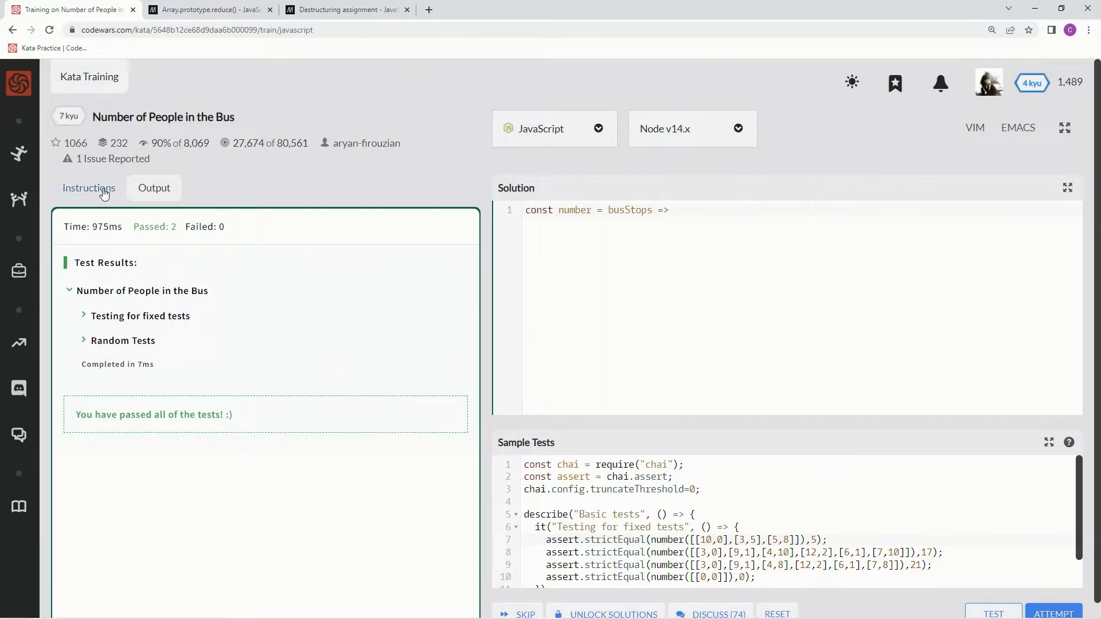
Show the kata instructions and type 'busStops.reduce((' into the one-liner
{"action": "left_click", "coordinate": [88, 188]}
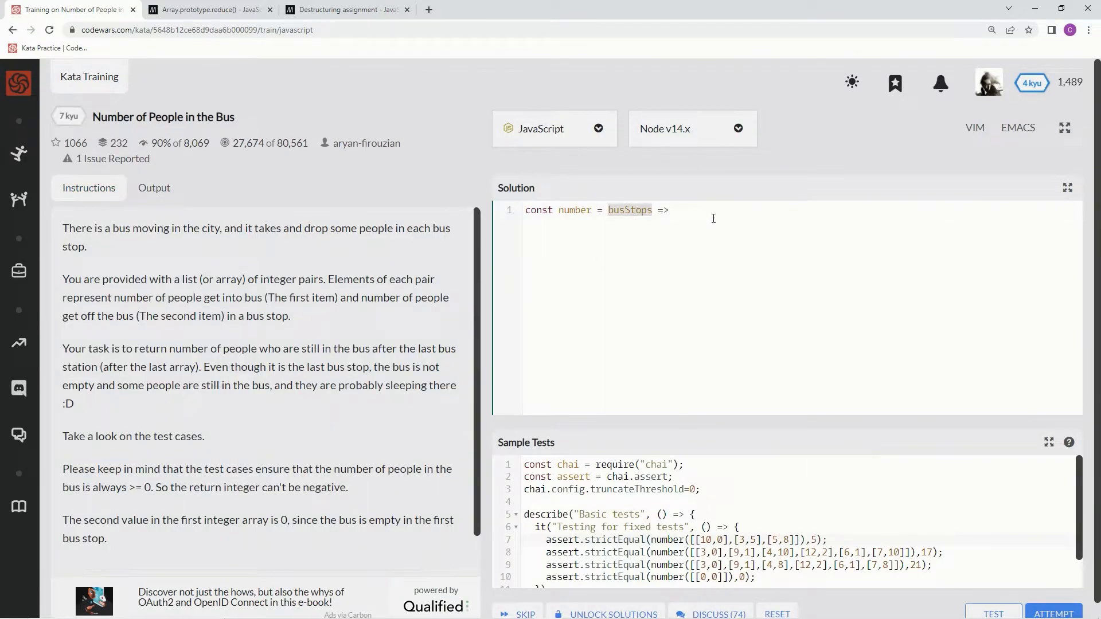
{"action": "type", "text": "busStops."}
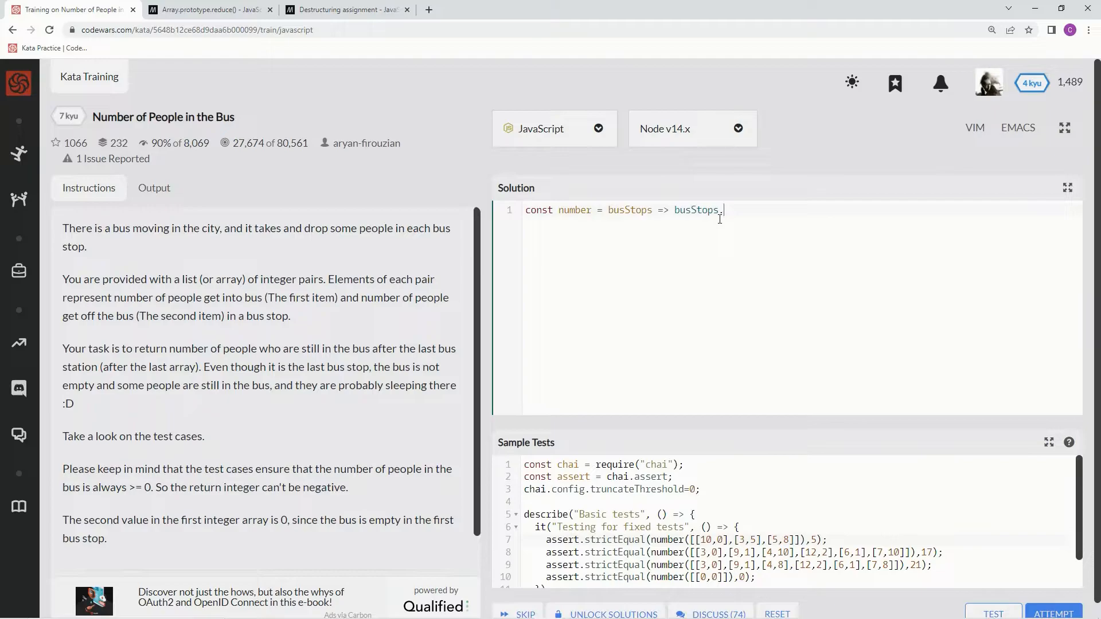
{"action": "type", "text": "reduce"}
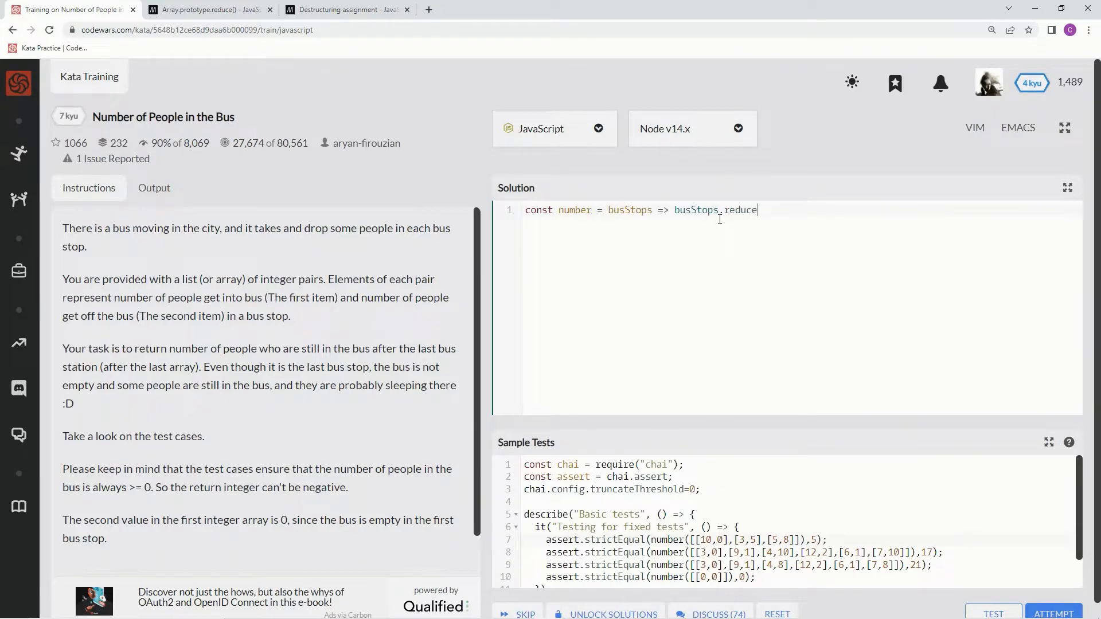
{"action": "type", "text": "(("}
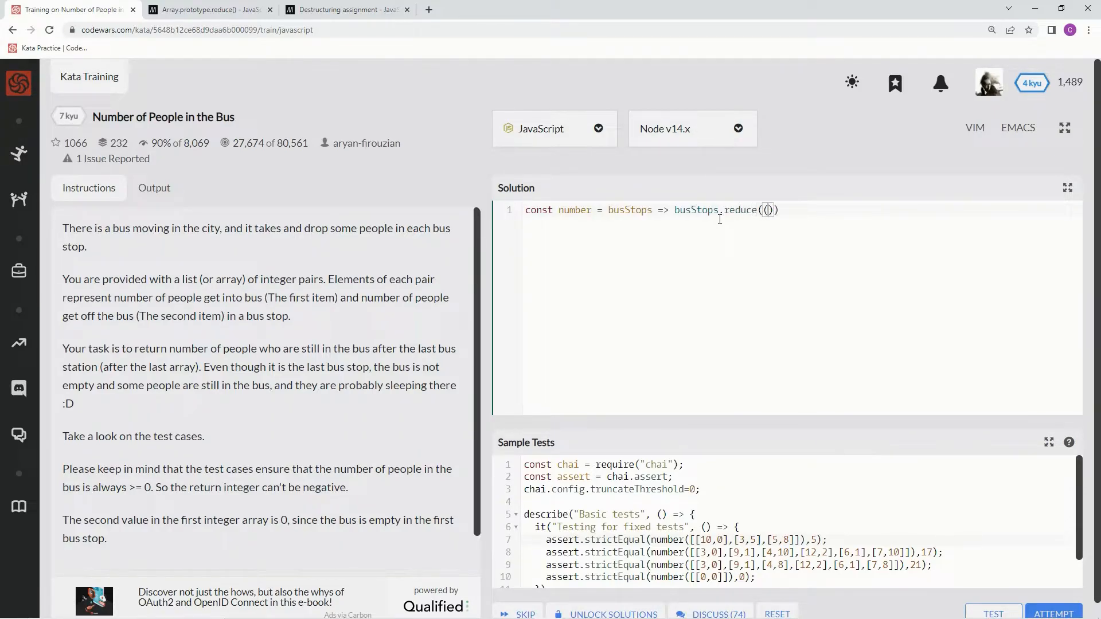
{"action": "mouse_move", "coordinate": [486, 91]}
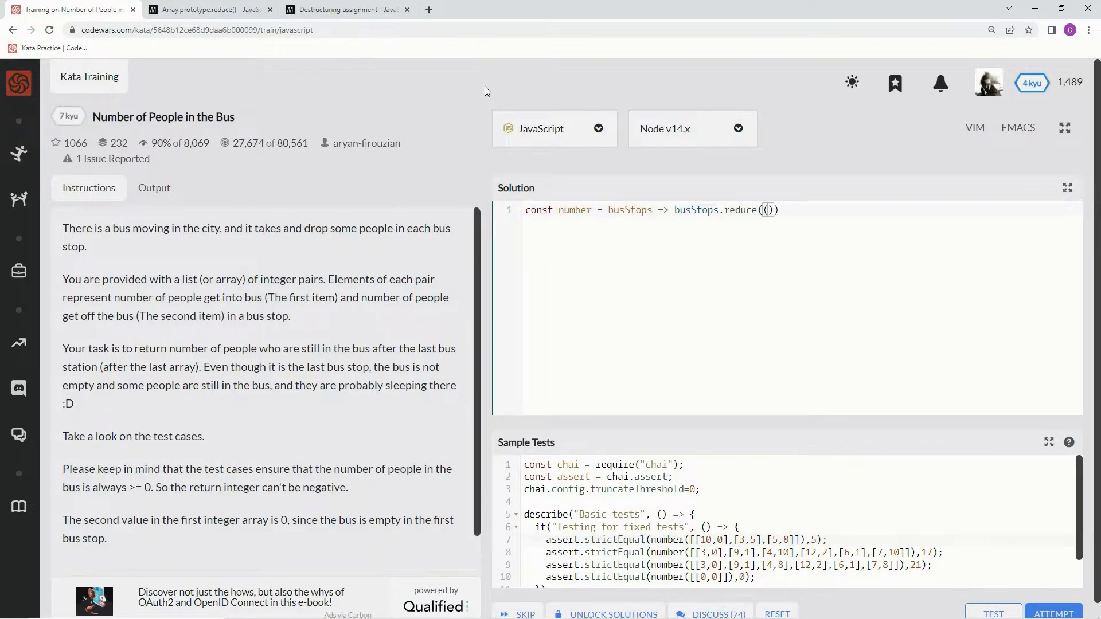
{"action": "mouse_move", "coordinate": [724, 224]}
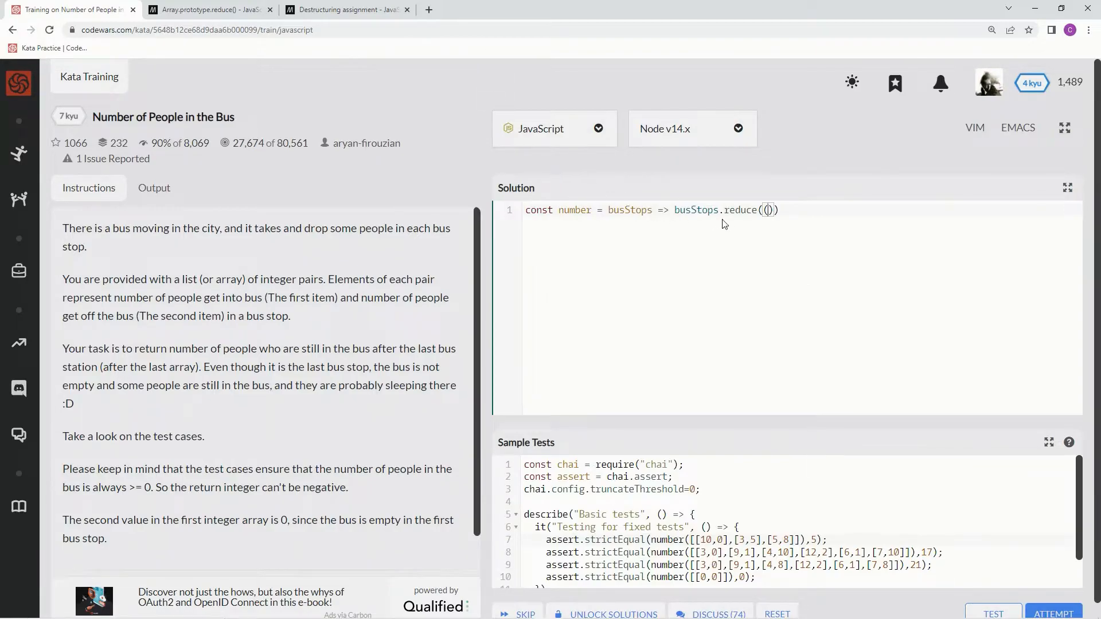
Check the reduce syntax on MDN, then add the 'prev,' reducer parameter in Codewars
{"action": "left_click", "coordinate": [207, 9]}
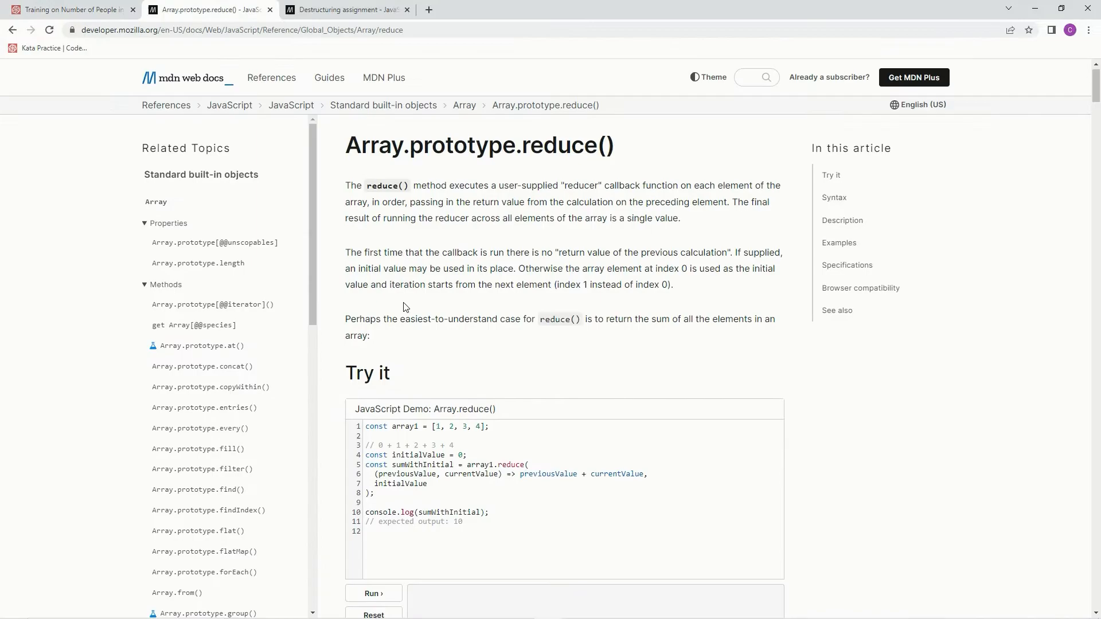
{"action": "scroll", "scroll_direction": "down", "scroll_amount": 3}
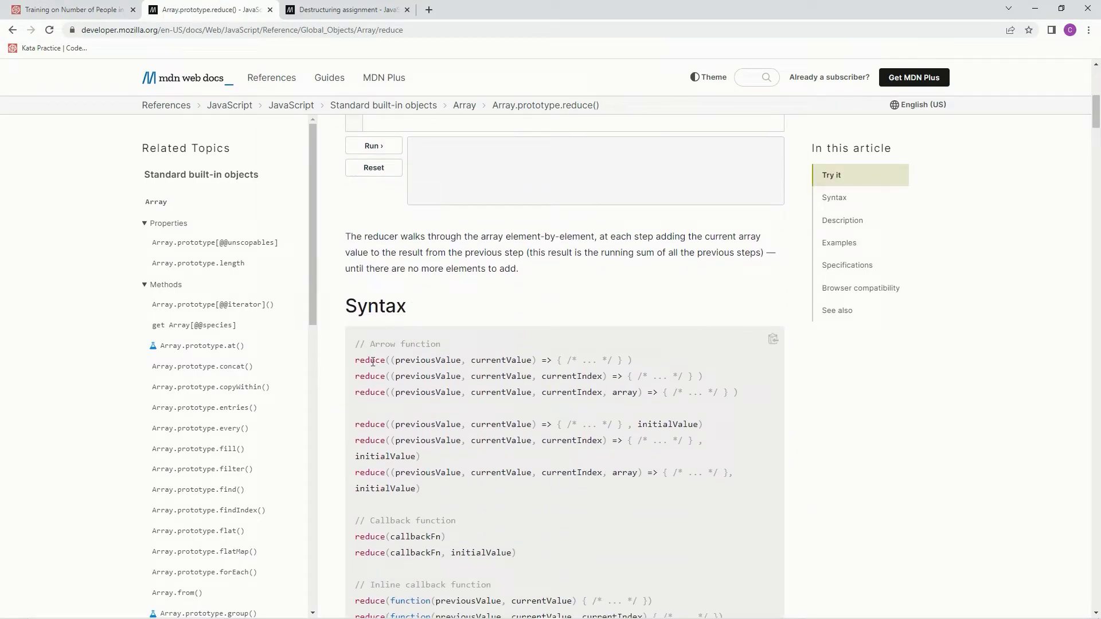
{"action": "mouse_move", "coordinate": [421, 360]}
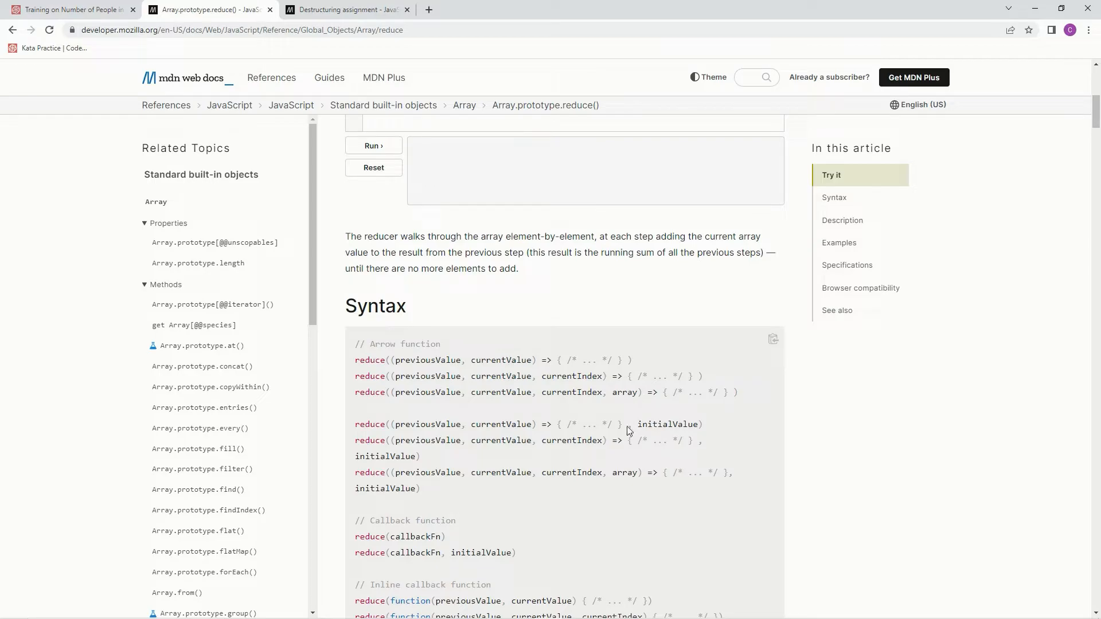
{"action": "double_click", "coordinate": [666, 424]}
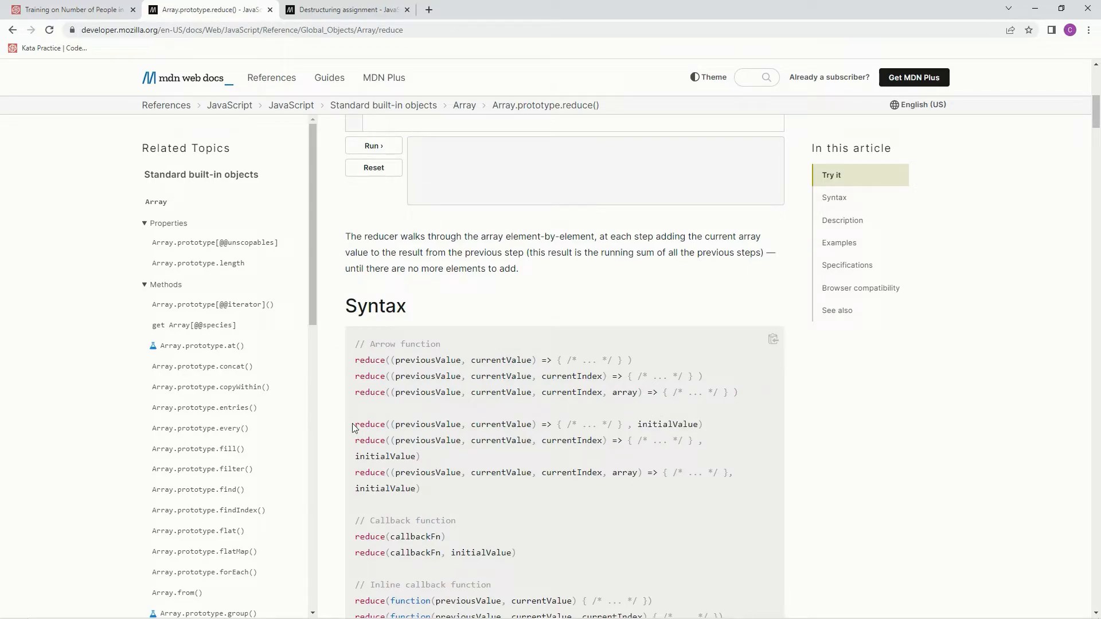
{"action": "mouse_move", "coordinate": [720, 421]}
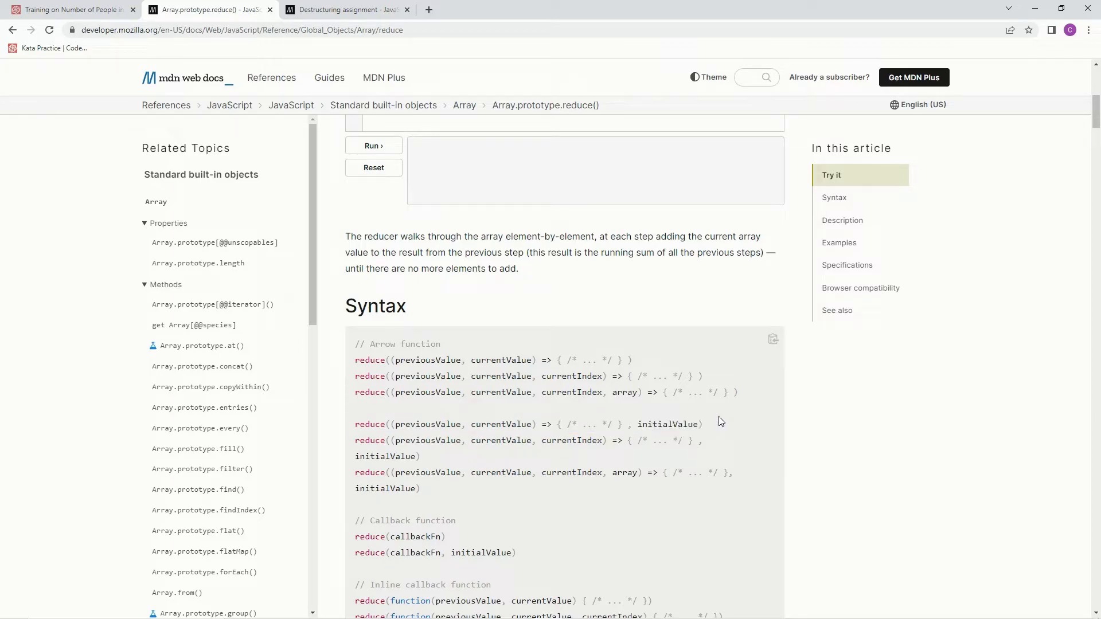
{"action": "left_click", "coordinate": [70, 9]}
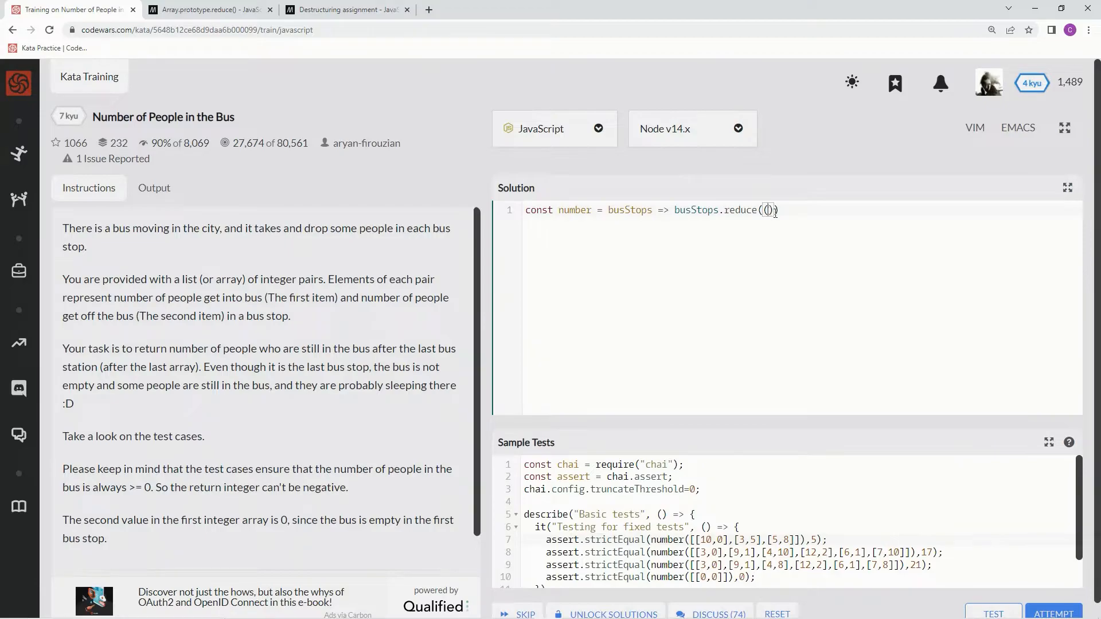
{"action": "type", "text": "prev"}
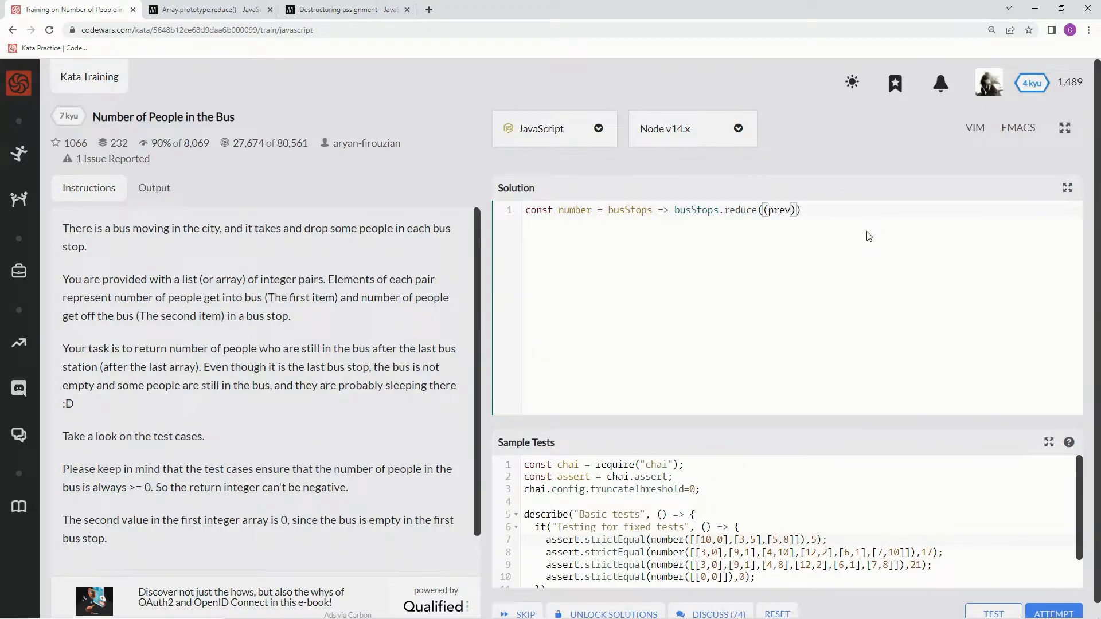
{"action": "type", "text": ","}
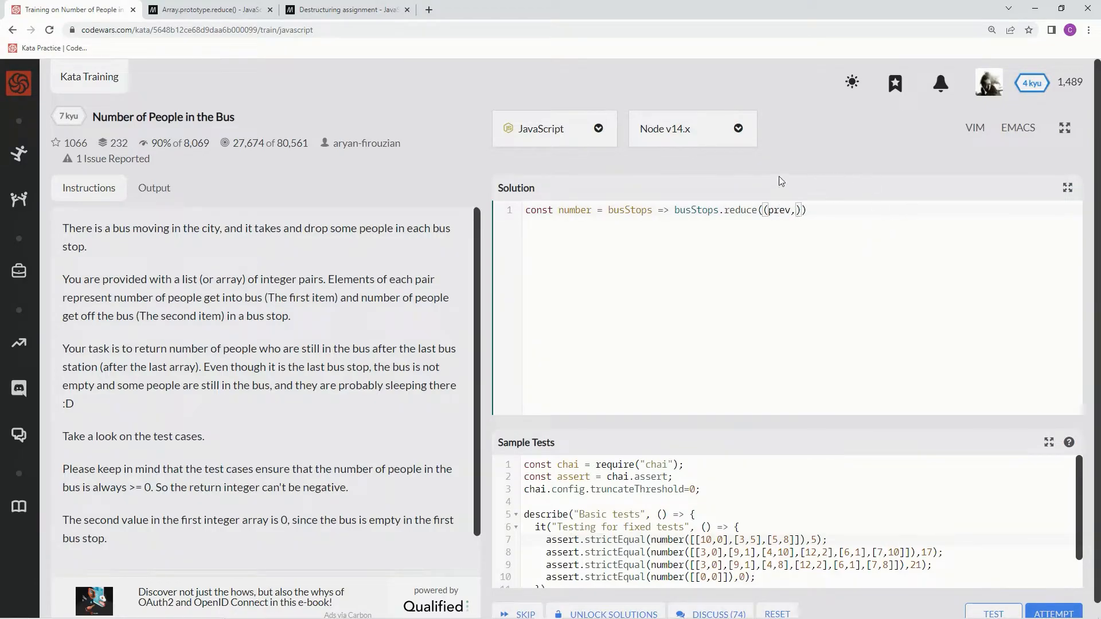
{"action": "left_click", "coordinate": [345, 9]}
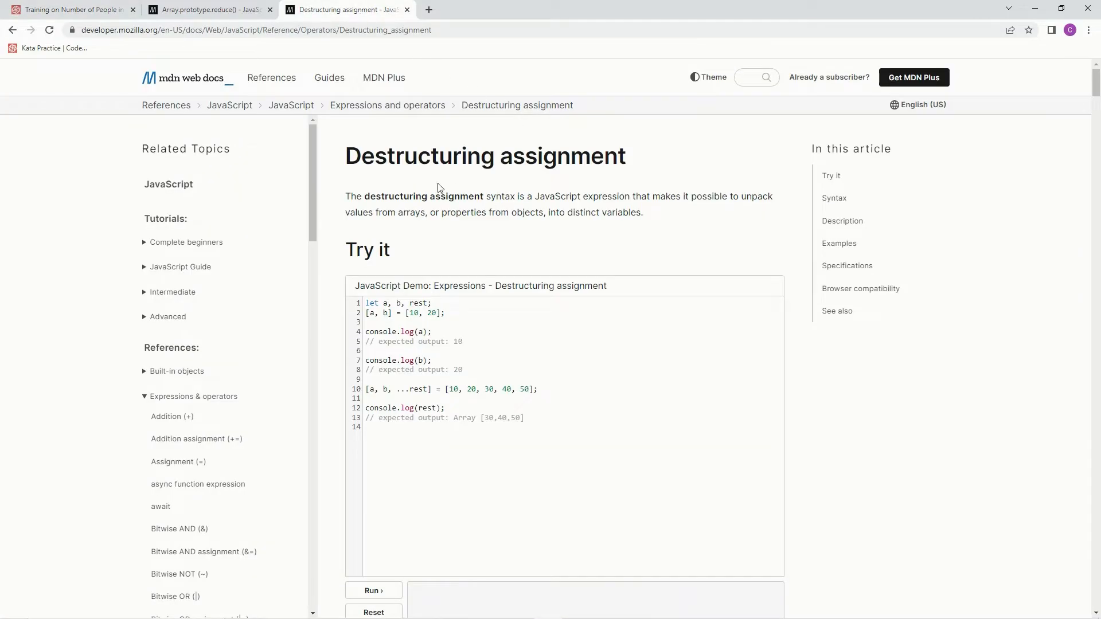
{"action": "mouse_move", "coordinate": [381, 200]}
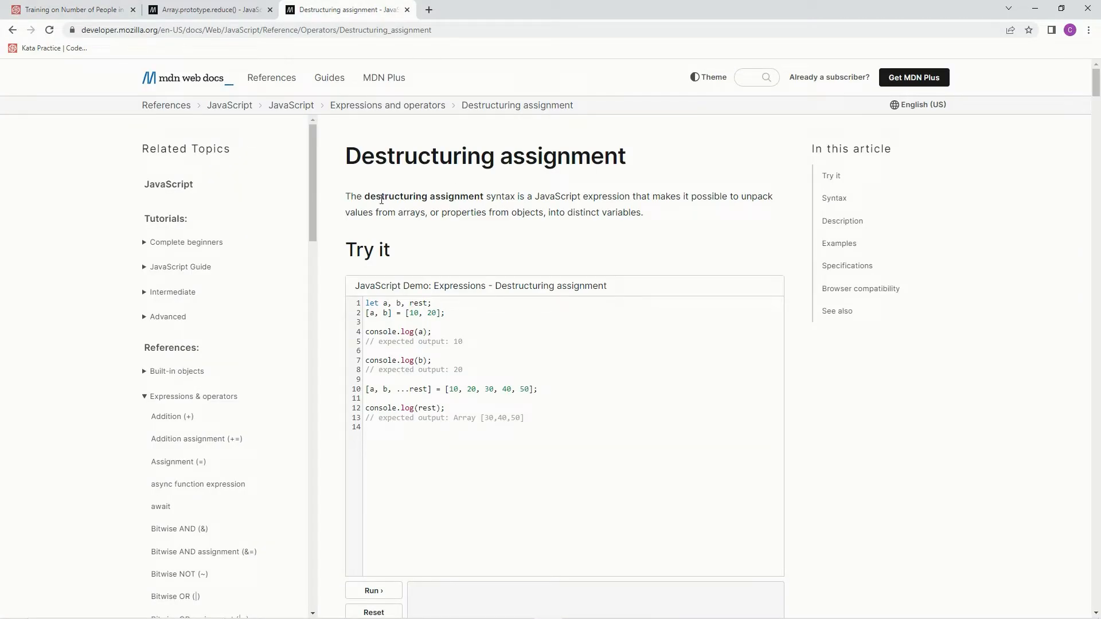
{"action": "mouse_move", "coordinate": [537, 198]}
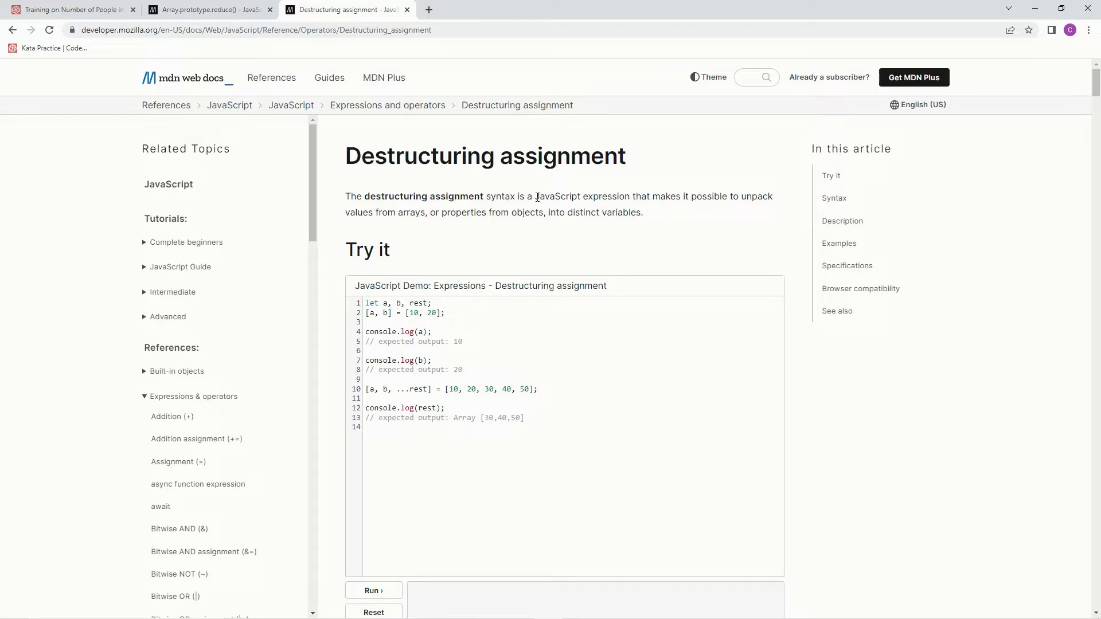
{"action": "mouse_move", "coordinate": [619, 228]}
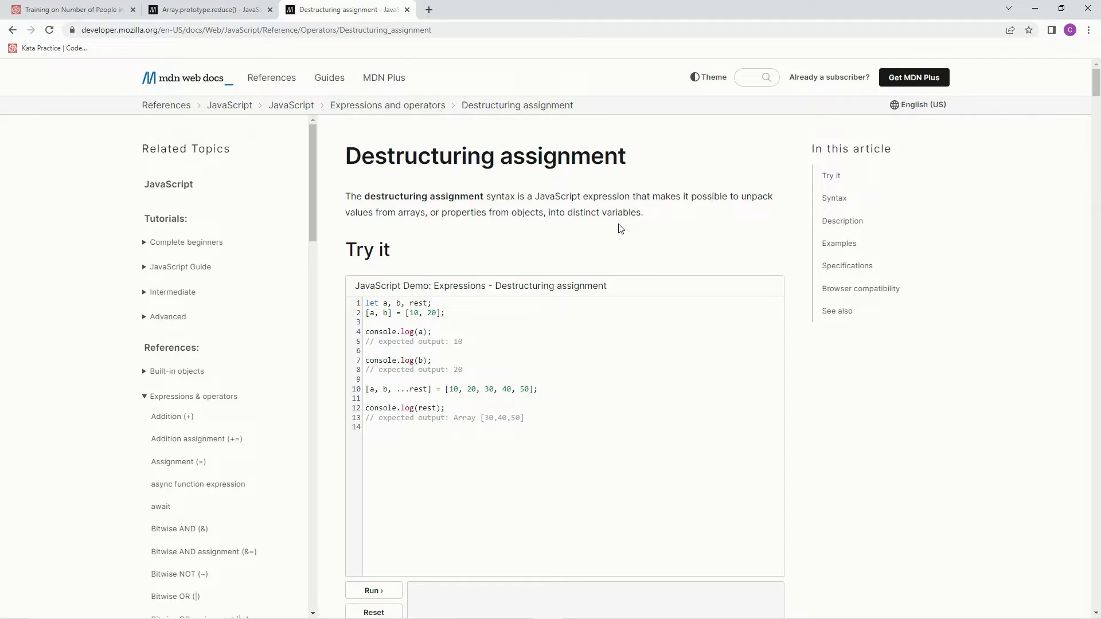
{"action": "mouse_move", "coordinate": [442, 217]}
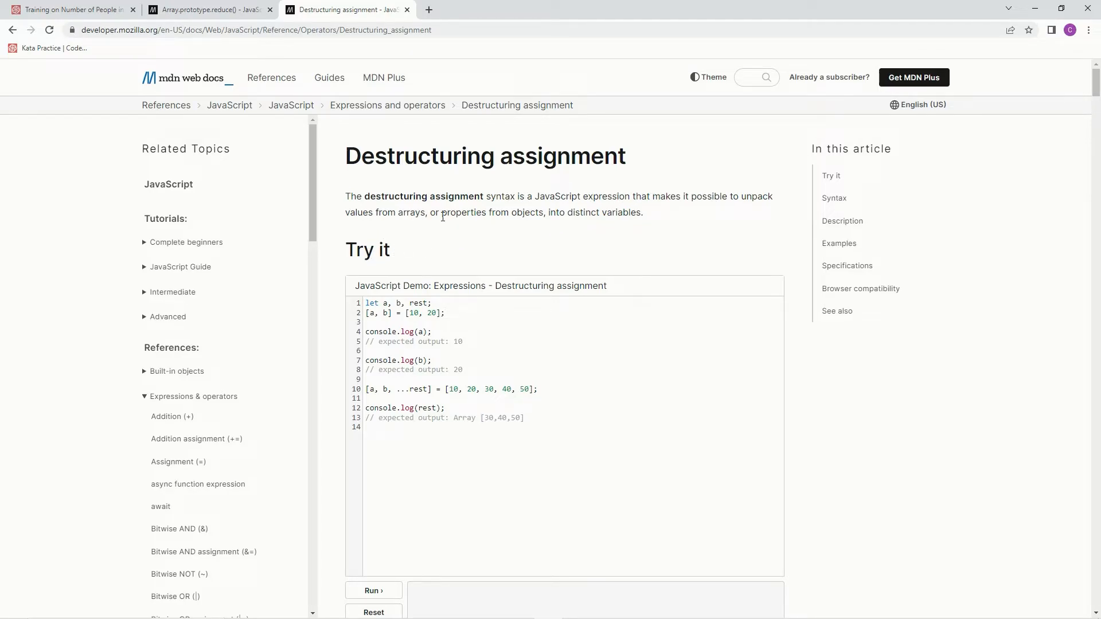
{"action": "mouse_move", "coordinate": [607, 224]}
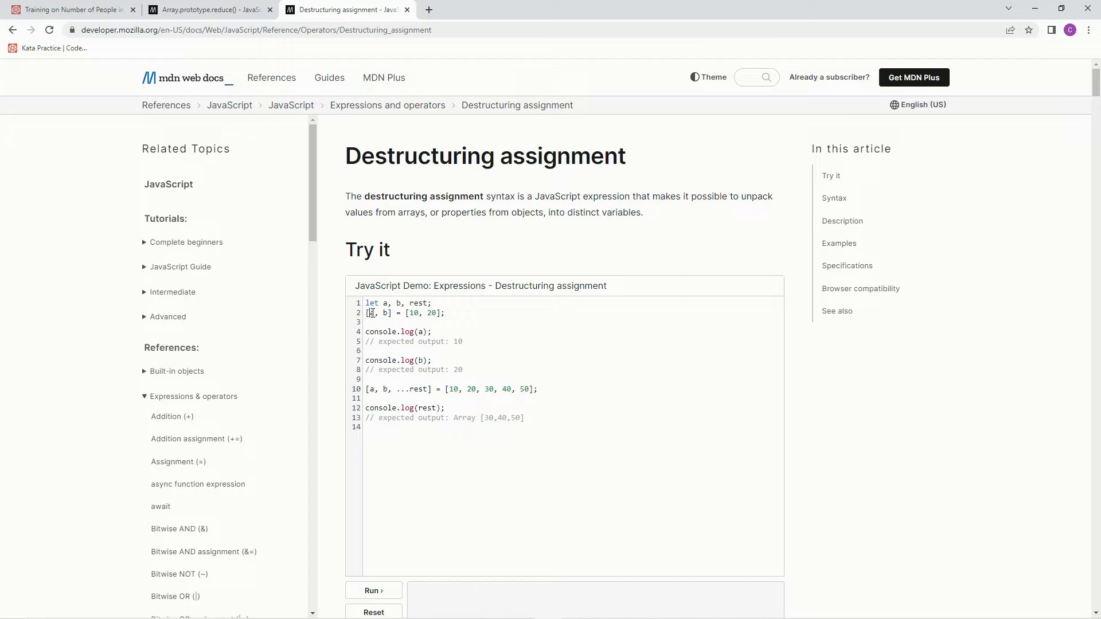
Highlight the array destructuring pattern in MDN's Try it demo code
{"action": "double_click", "coordinate": [383, 313]}
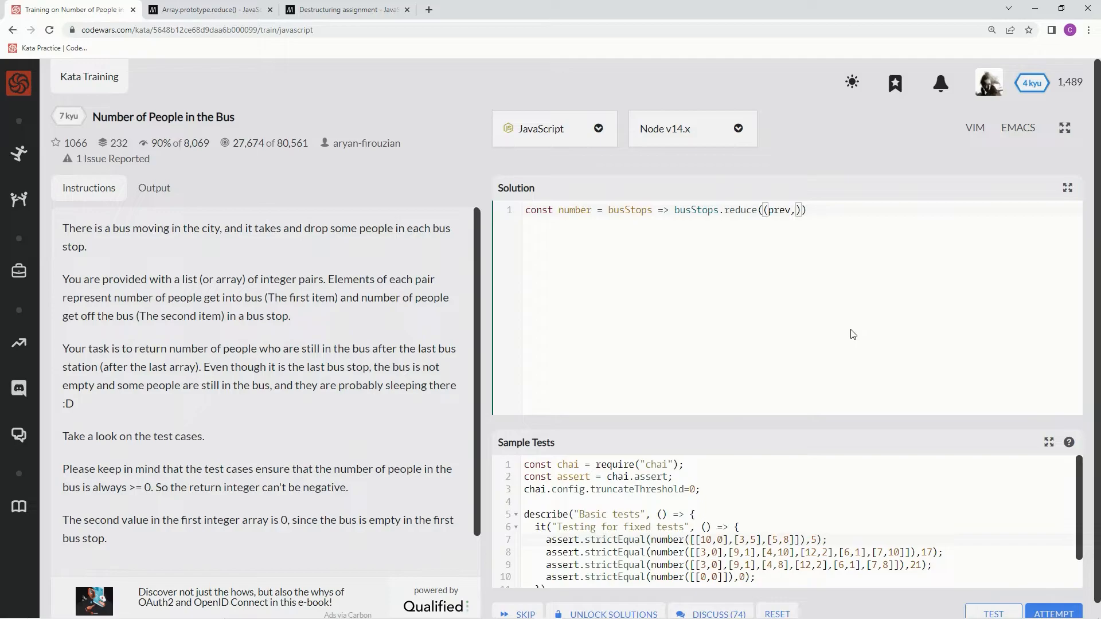
Write the reducer as [on, off] => prev + on - off with initial value 0
{"action": "type", "text": "[]"}
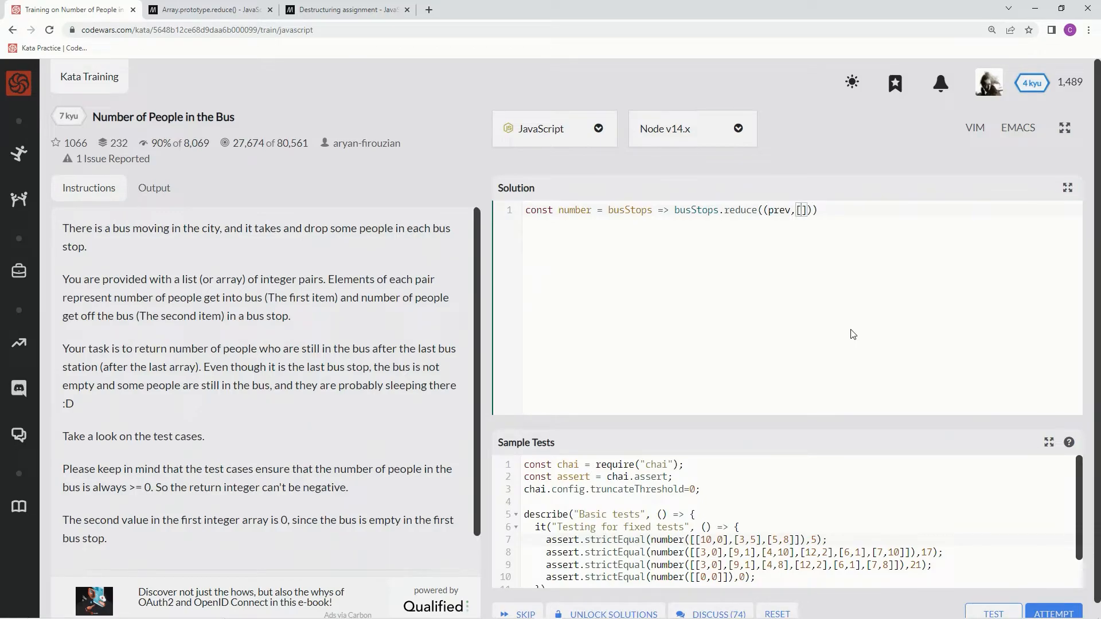
{"action": "type", "text": "0"}
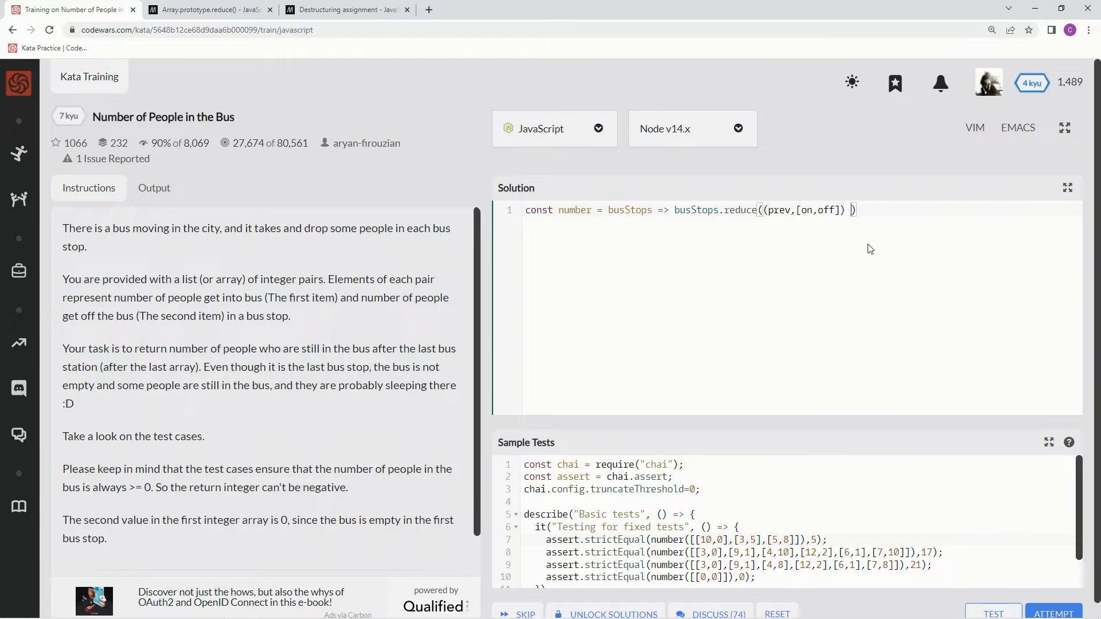
{"action": "type", "text": "=>"}
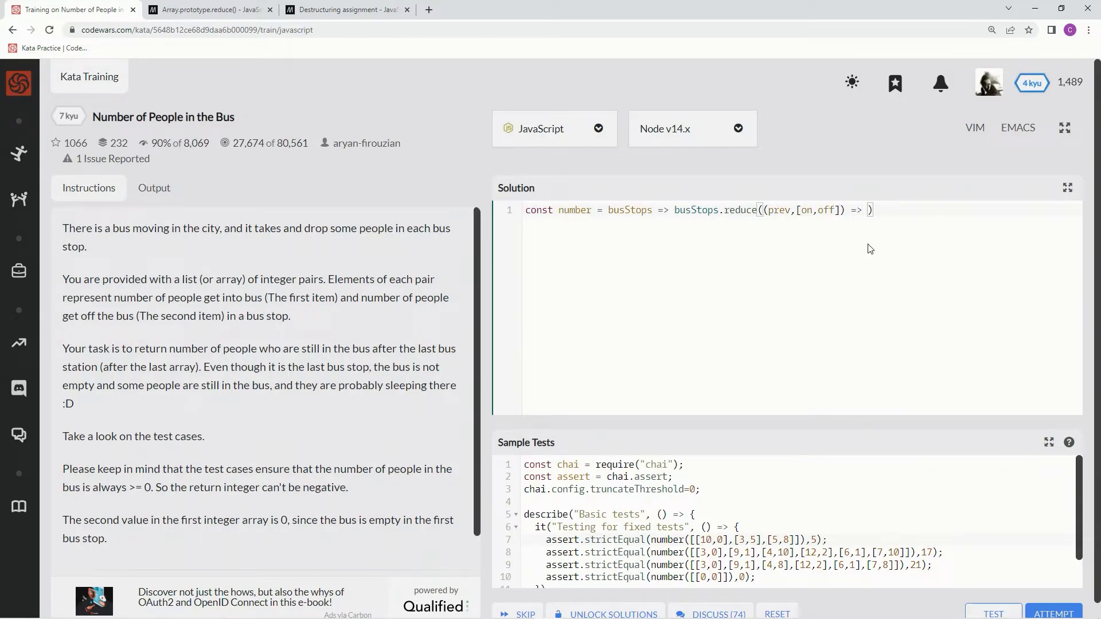
{"action": "type", "text": ","}
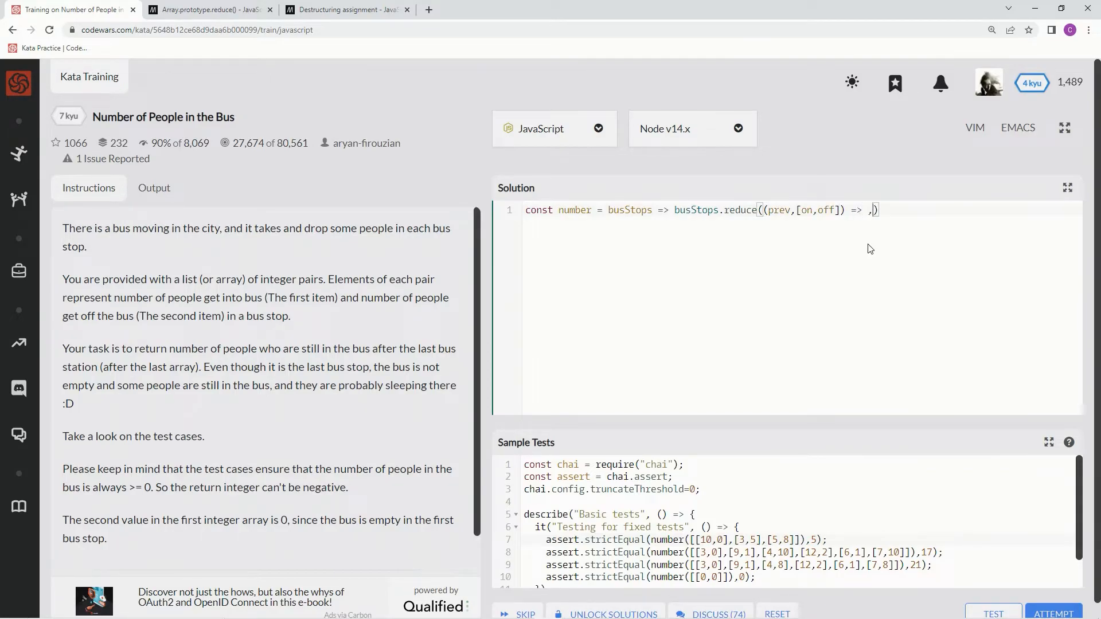
{"action": "type", "text": "0"}
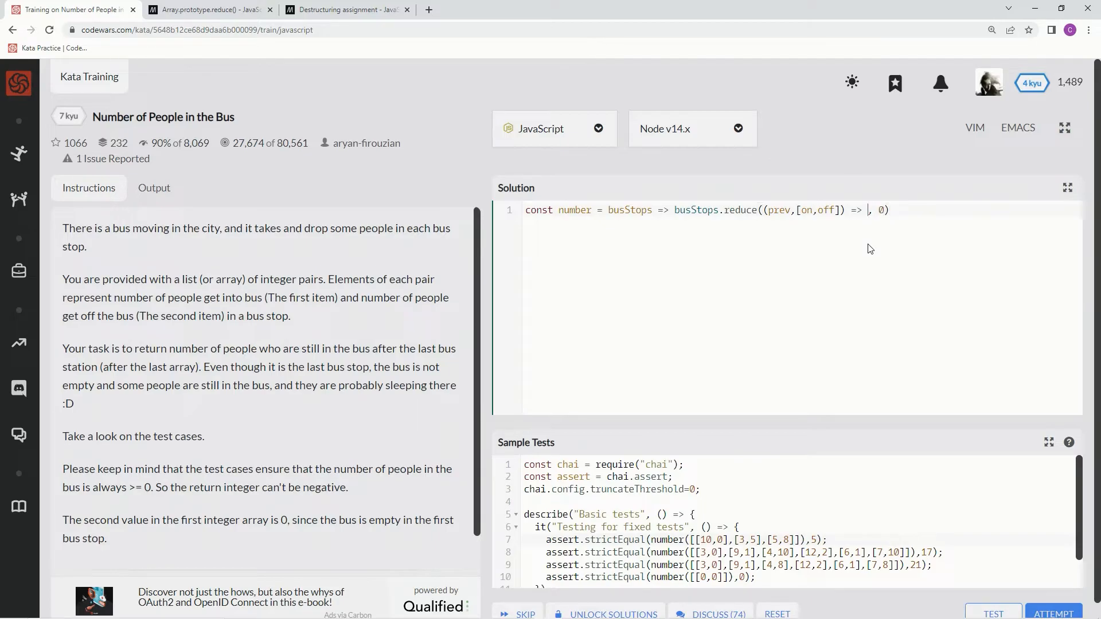
{"action": "type", "text": ","}
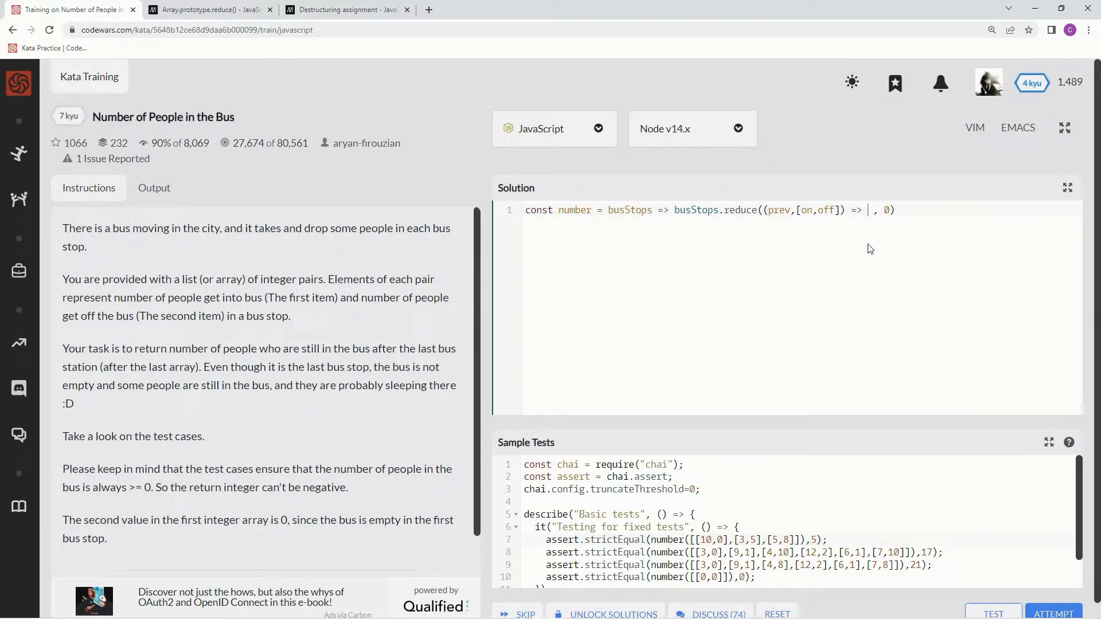
{"action": "type", "text": "prev"}
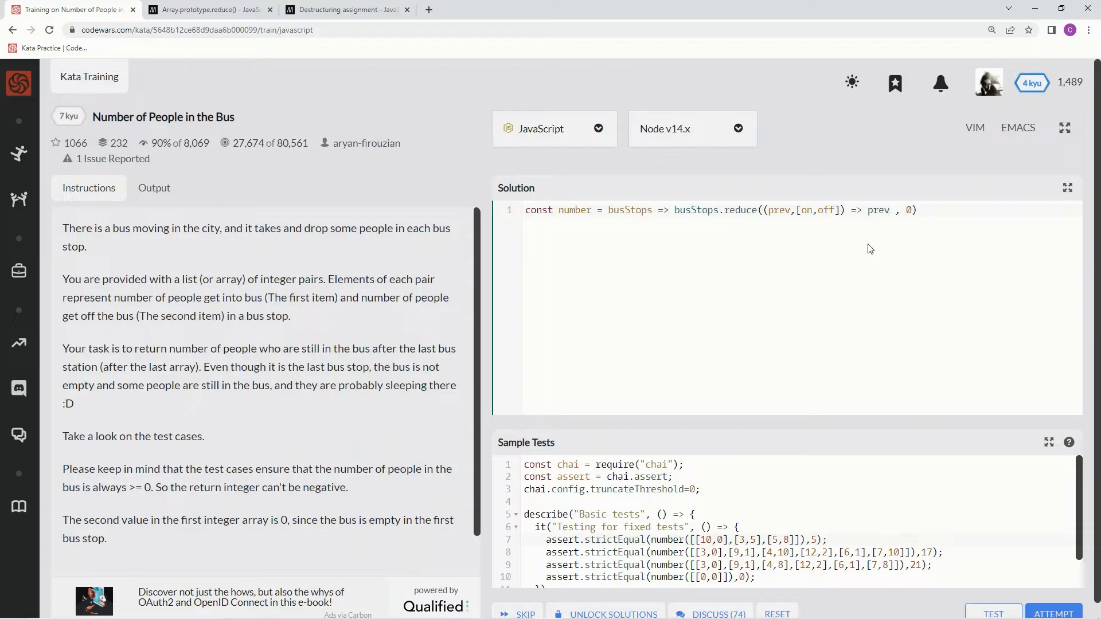
{"action": "type", "text": "+"}
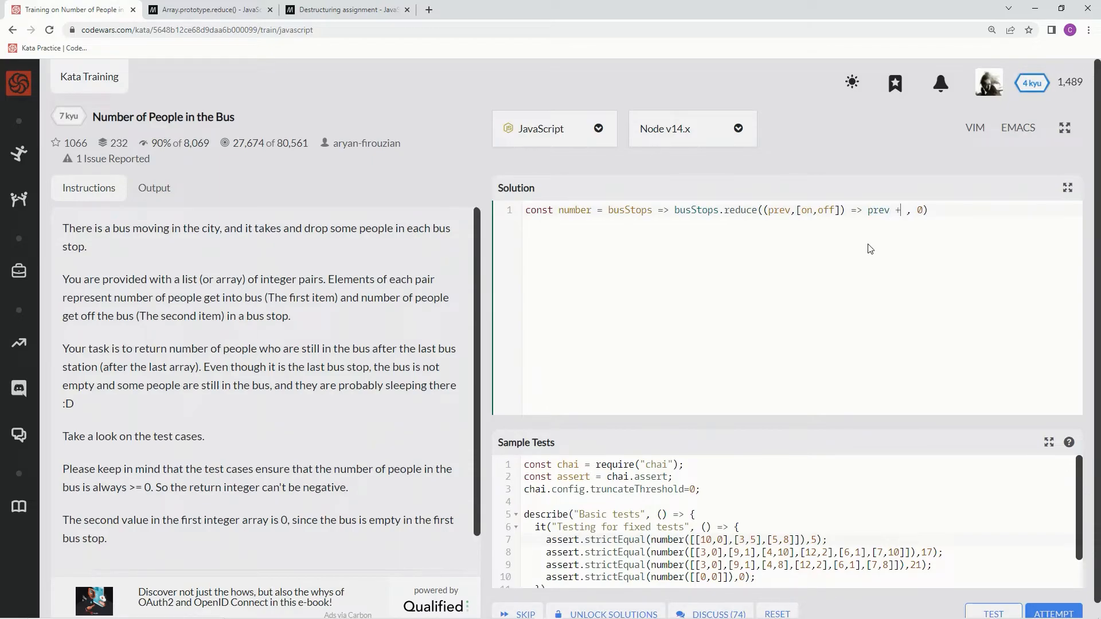
{"action": "type", "text": "on"}
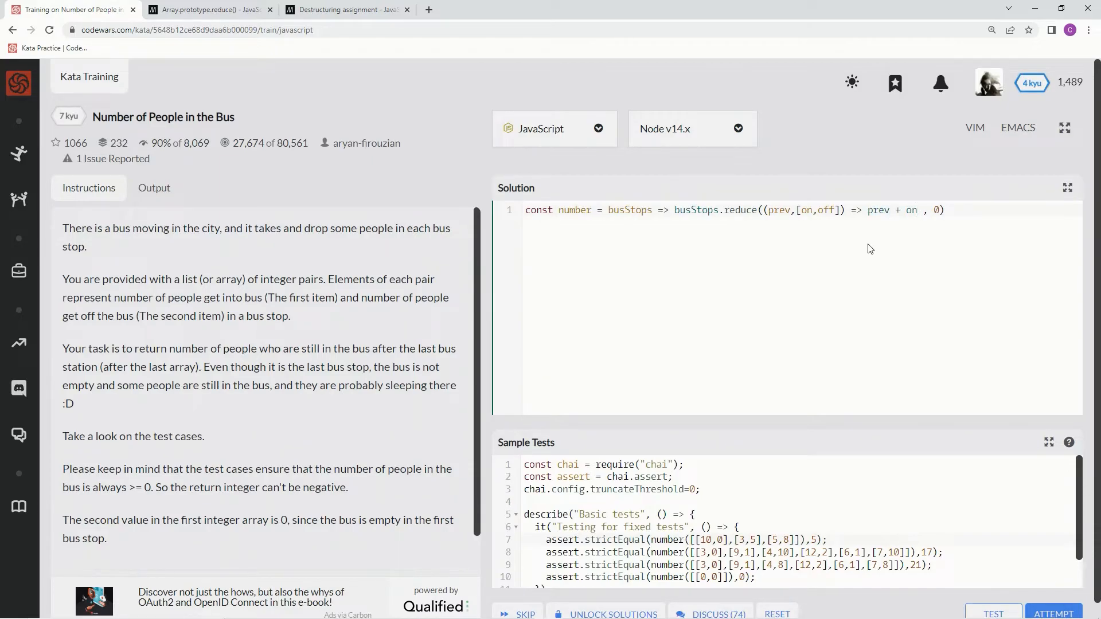
{"action": "type", "text": "- off"}
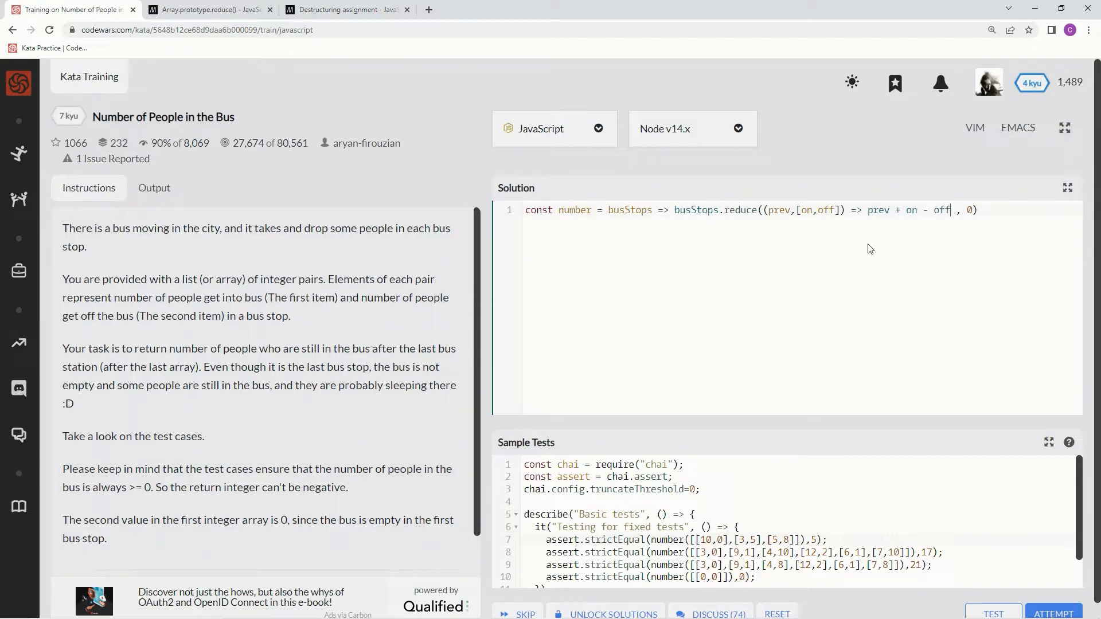
{"action": "mouse_move", "coordinate": [770, 456]}
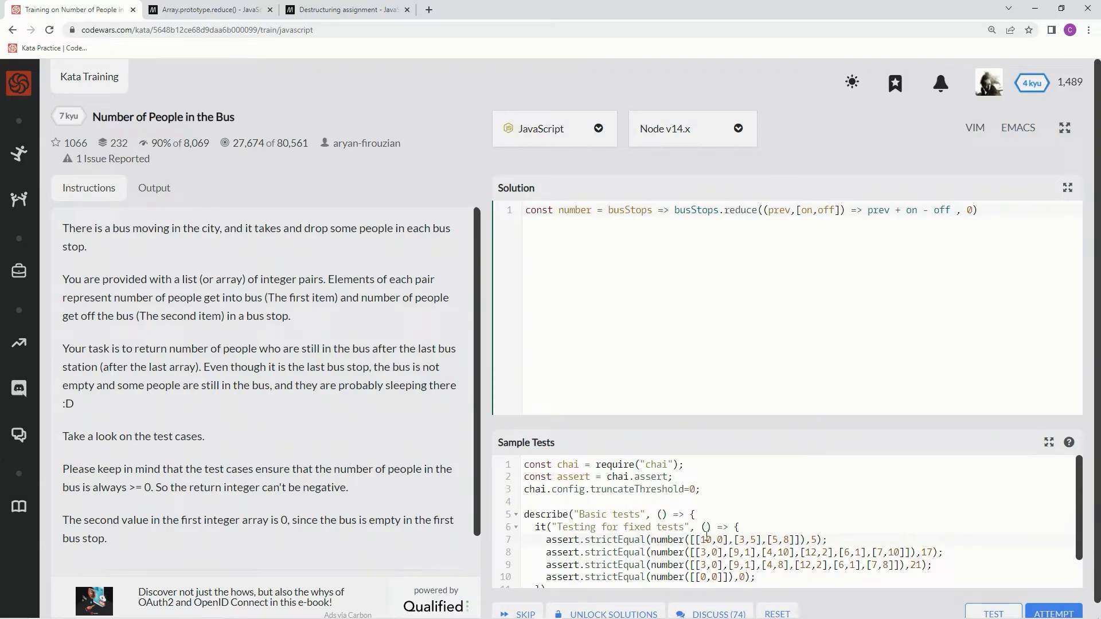
{"action": "mouse_move", "coordinate": [707, 533]}
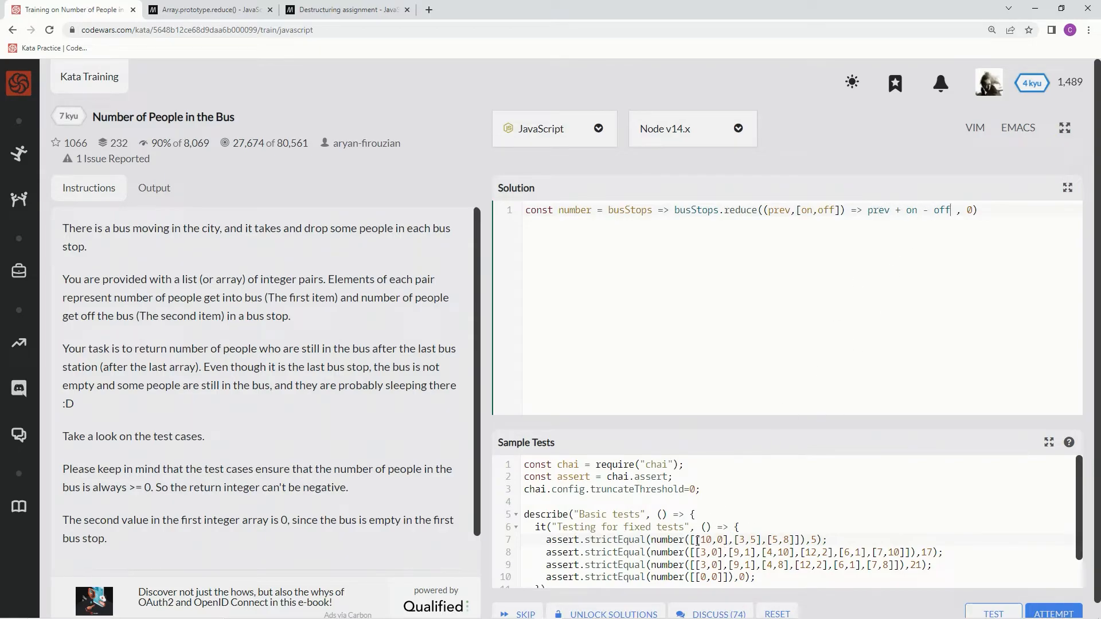
{"action": "mouse_move", "coordinate": [888, 241]}
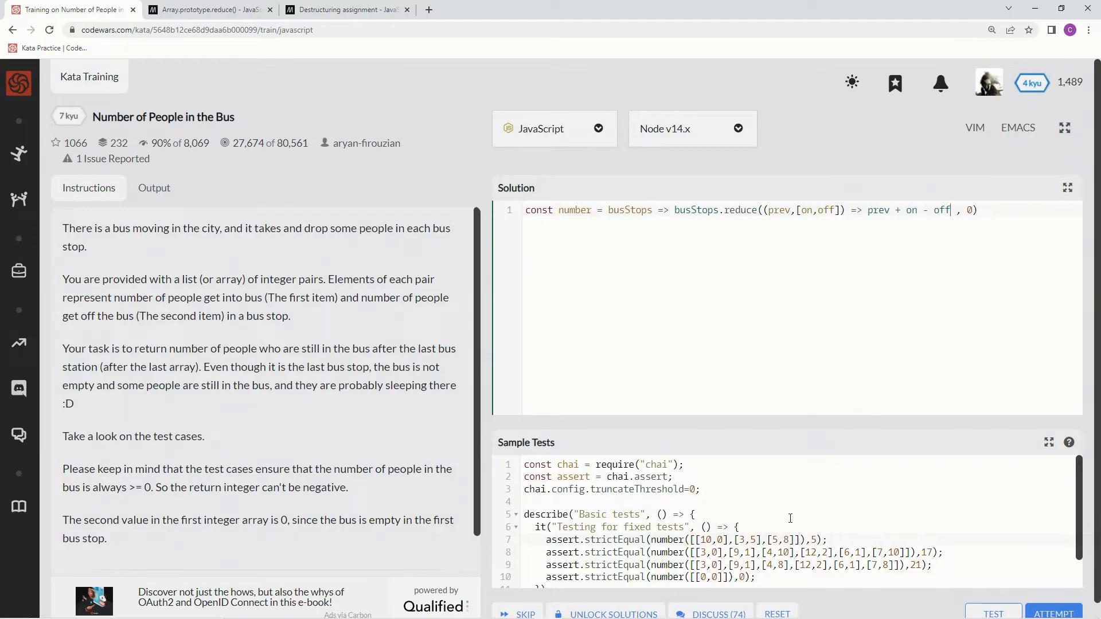
{"action": "mouse_move", "coordinate": [773, 541]}
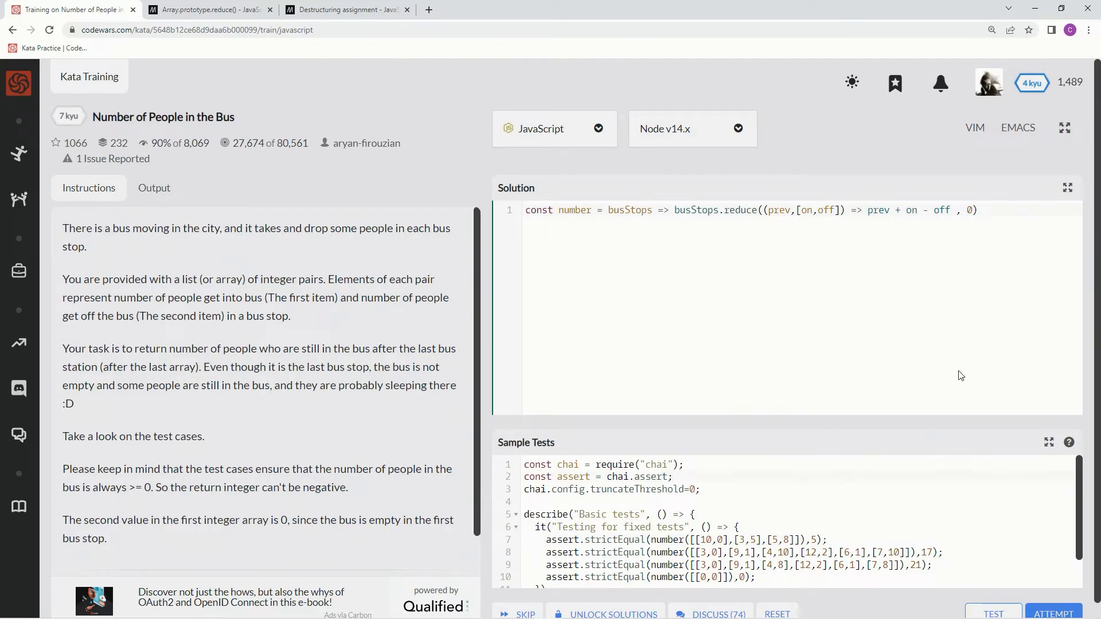
Run the sample tests and full attempt on the reduce one-liner
{"action": "left_click", "coordinate": [992, 613]}
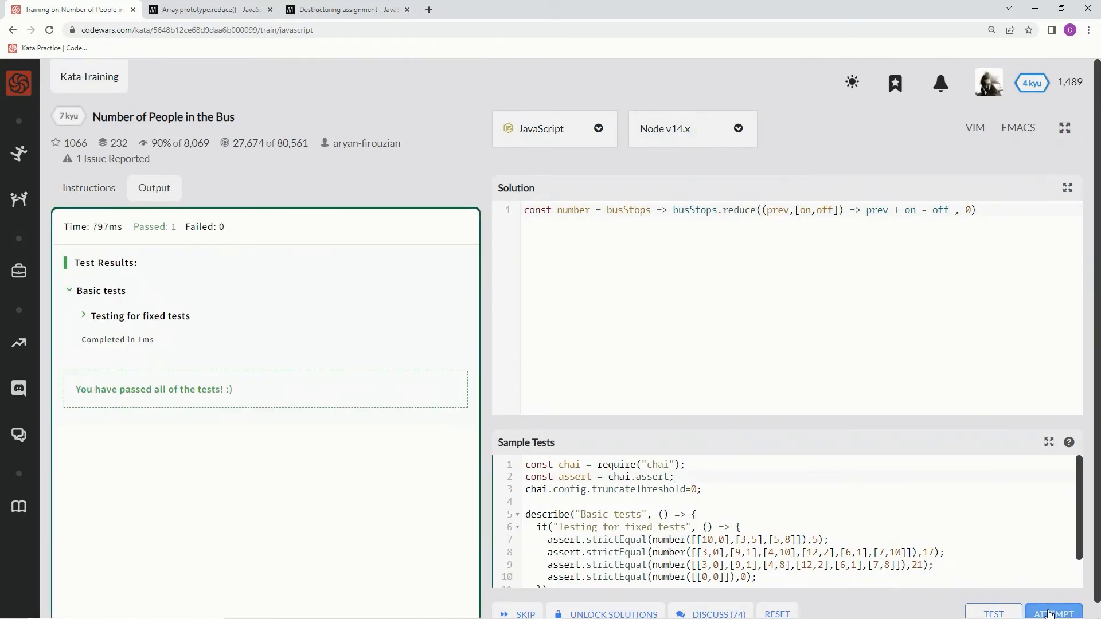
{"action": "left_click", "coordinate": [1053, 613]}
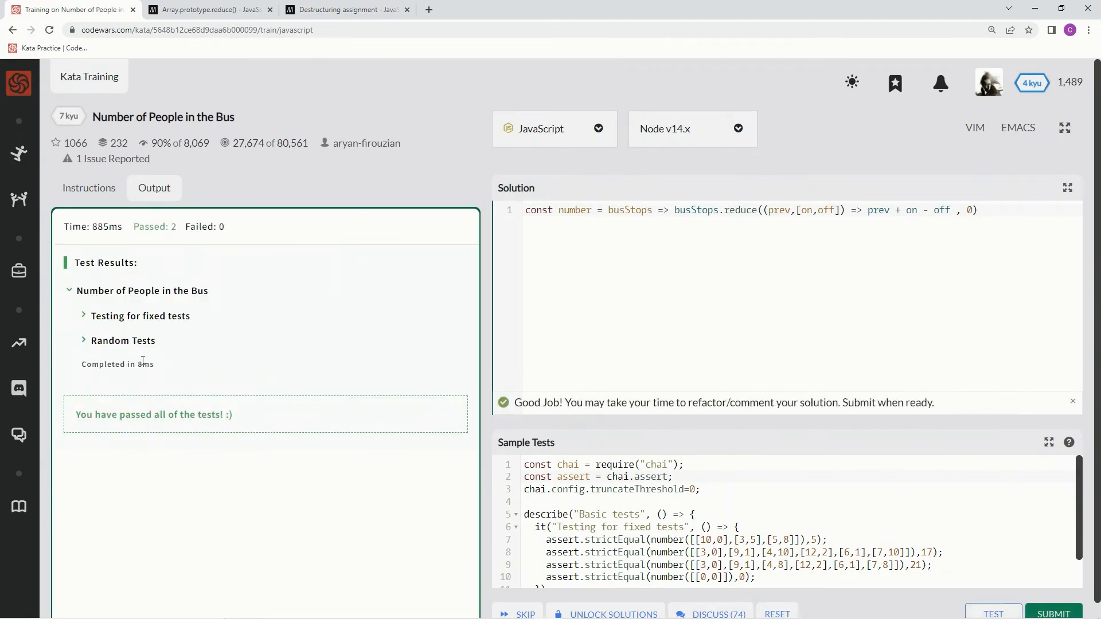
{"action": "mouse_move", "coordinate": [640, 201]}
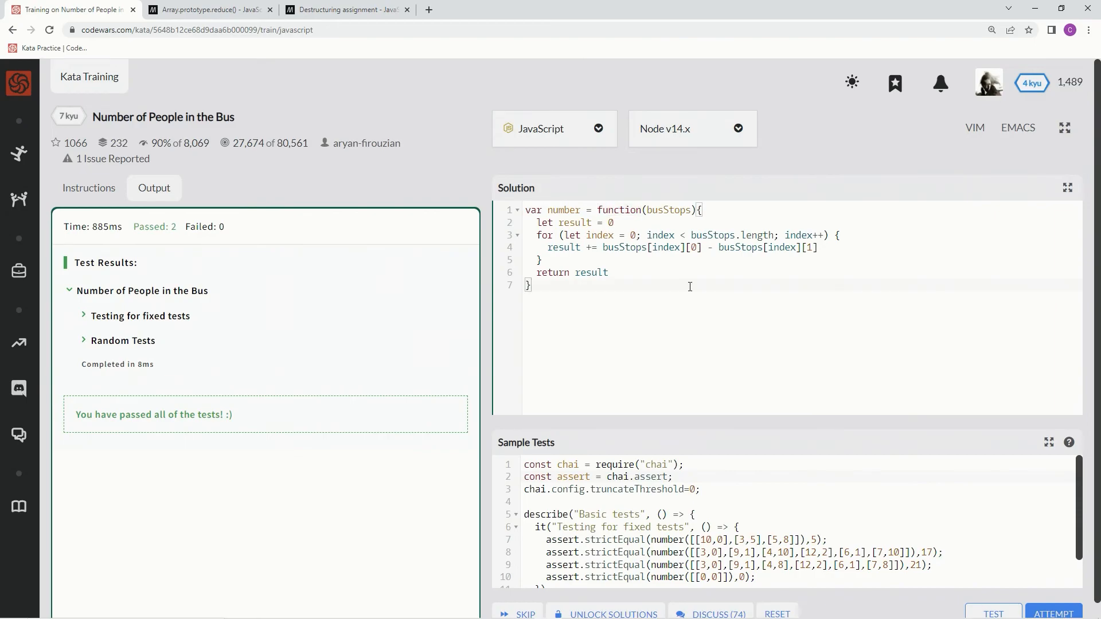
Test, attempt, and submit the for-loop solution as the final answer
{"action": "left_click", "coordinate": [992, 613]}
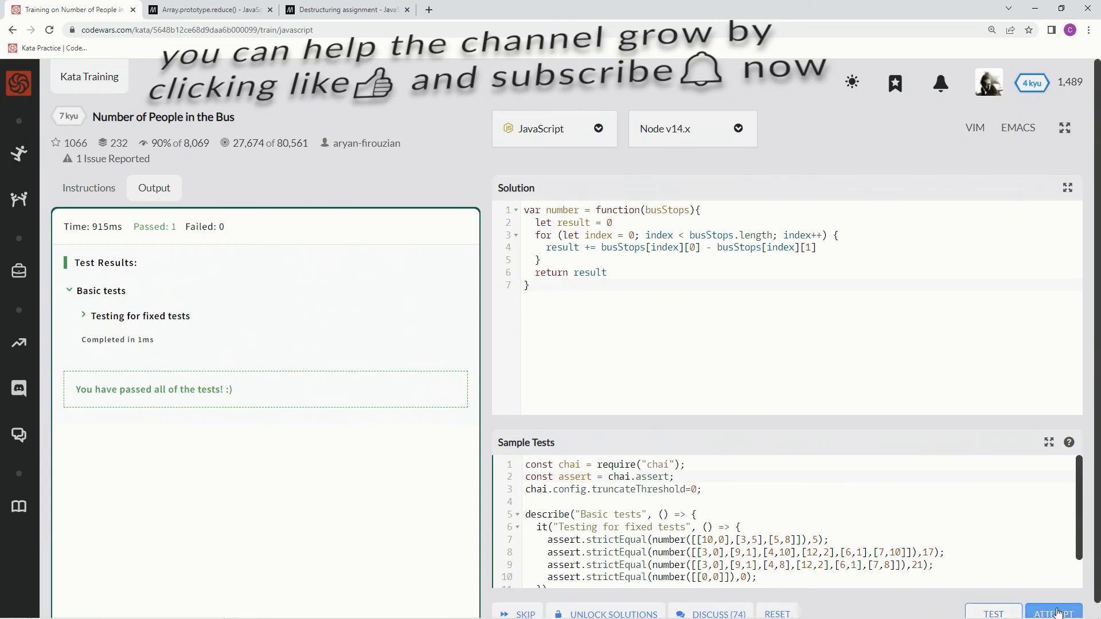
{"action": "left_click", "coordinate": [1054, 612]}
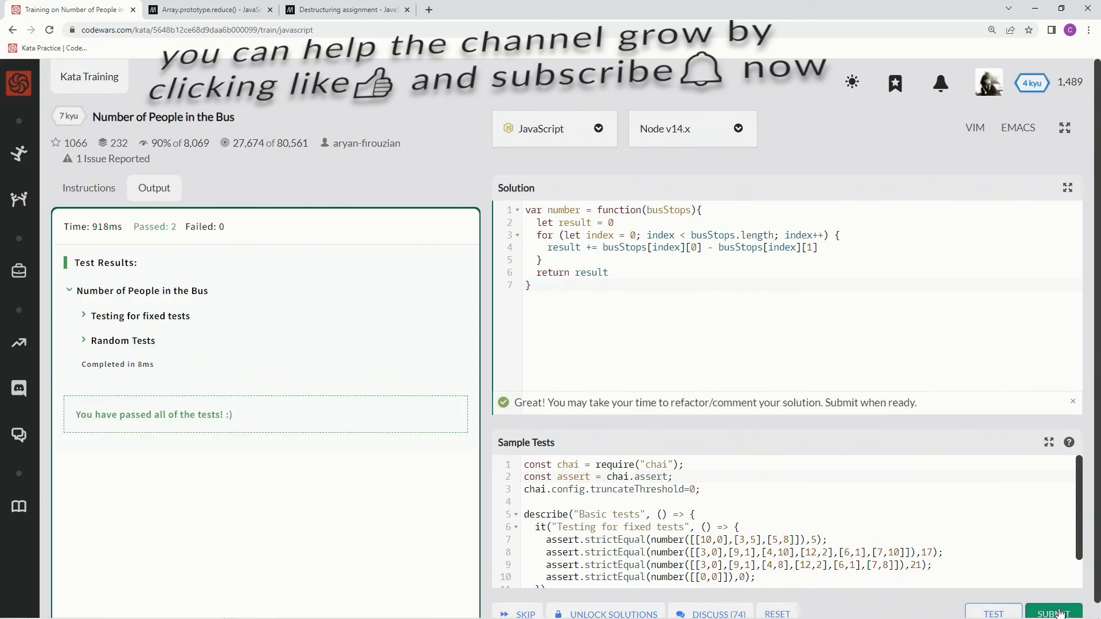
{"action": "left_click", "coordinate": [1054, 612]}
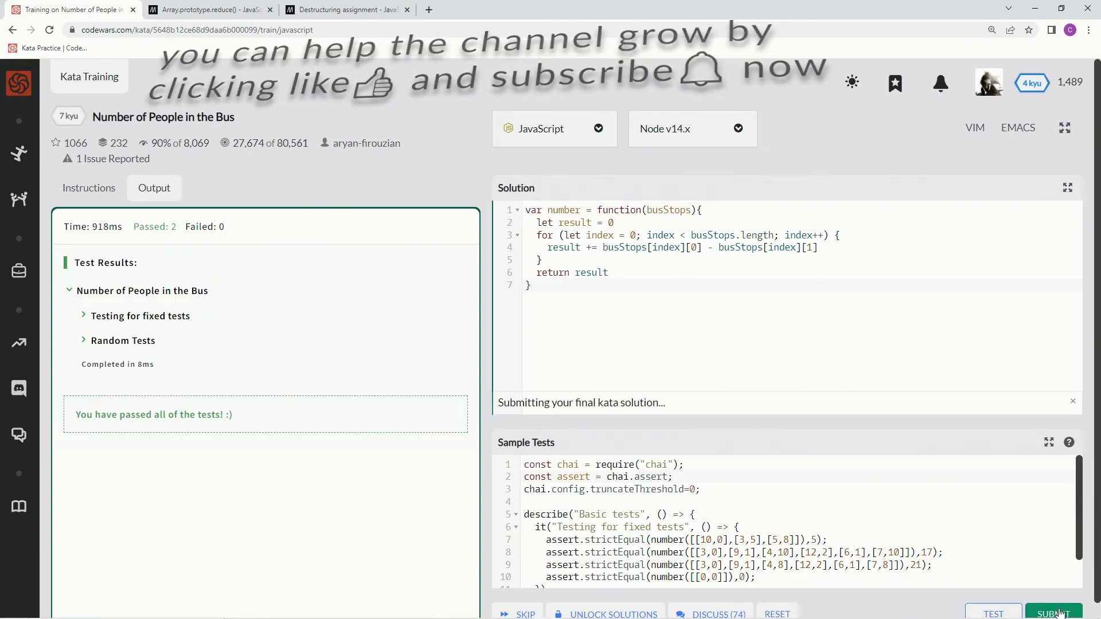
{"action": "left_click", "coordinate": [1054, 612]}
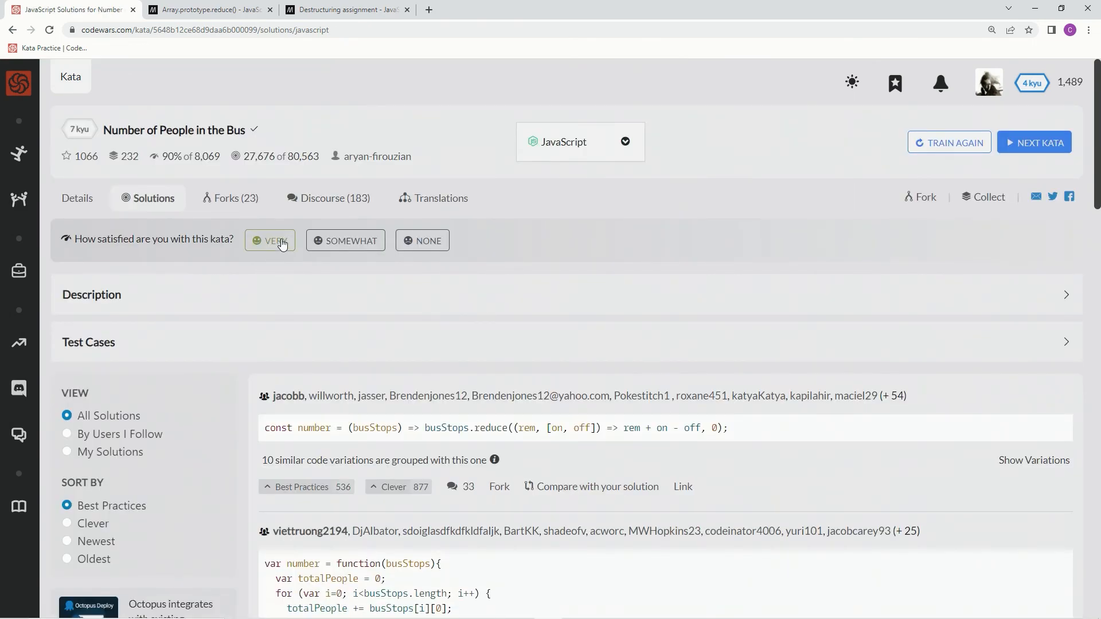
Rate 'Number of People in the Bus' very satisfying, filter to My Solutions, and upvote the for-loop solution as Best Practices
{"action": "left_click", "coordinate": [270, 241]}
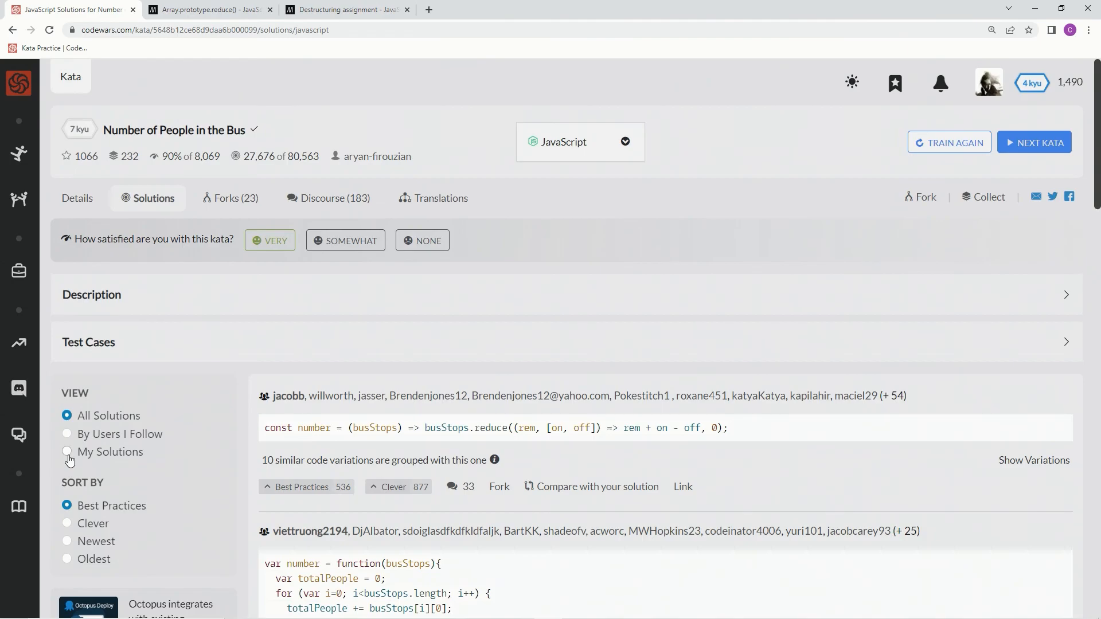
{"action": "left_click", "coordinate": [67, 451]}
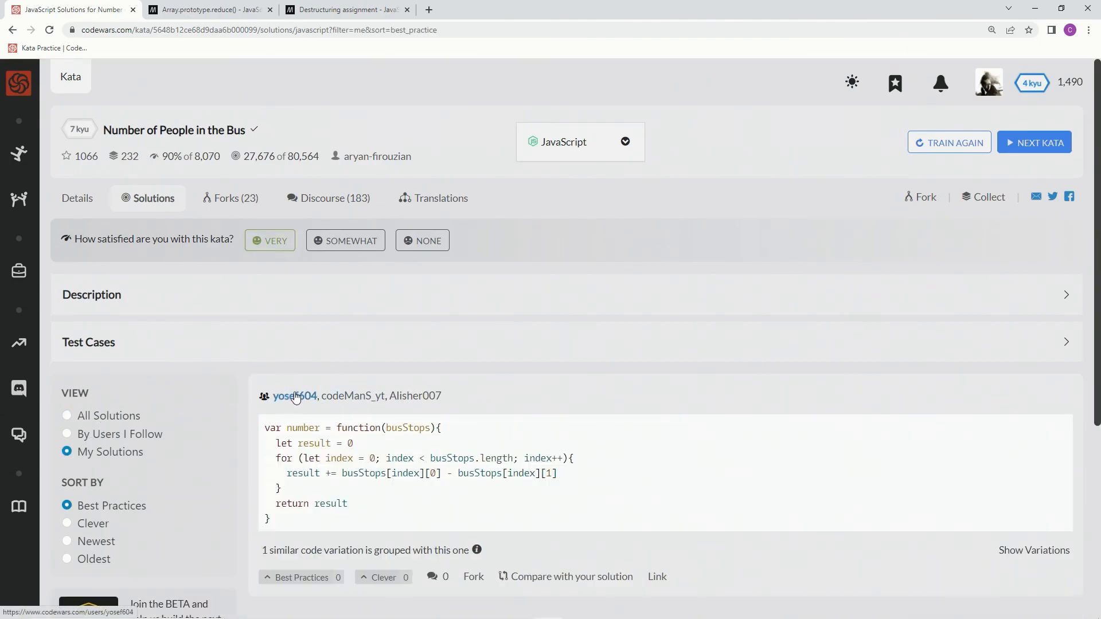
{"action": "scroll", "scroll_direction": "down", "scroll_amount": 3}
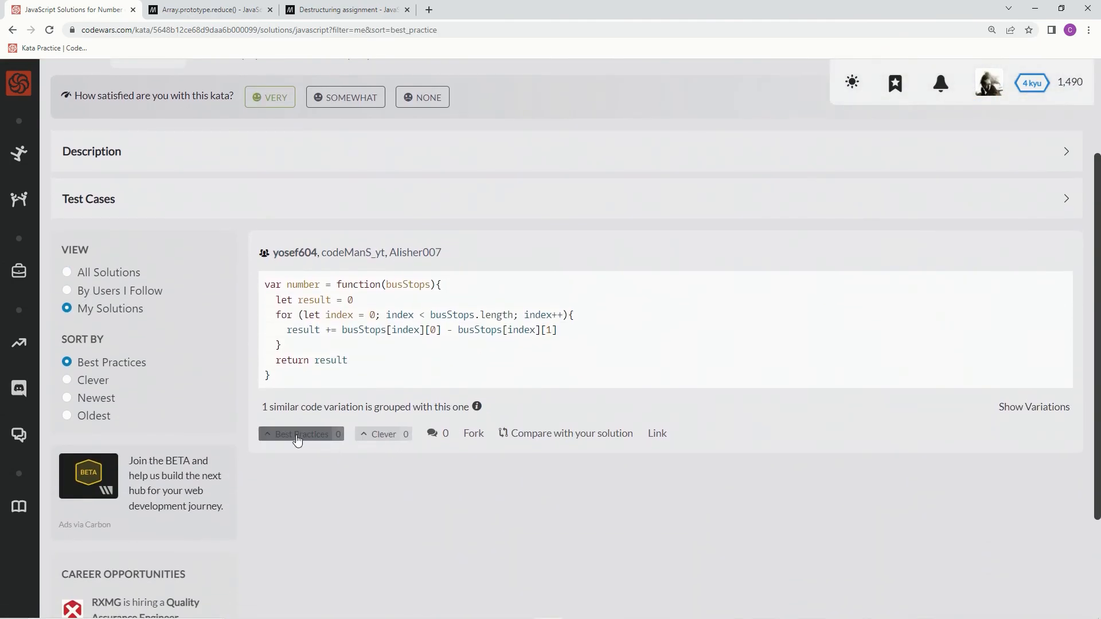
{"action": "left_click", "coordinate": [301, 433]}
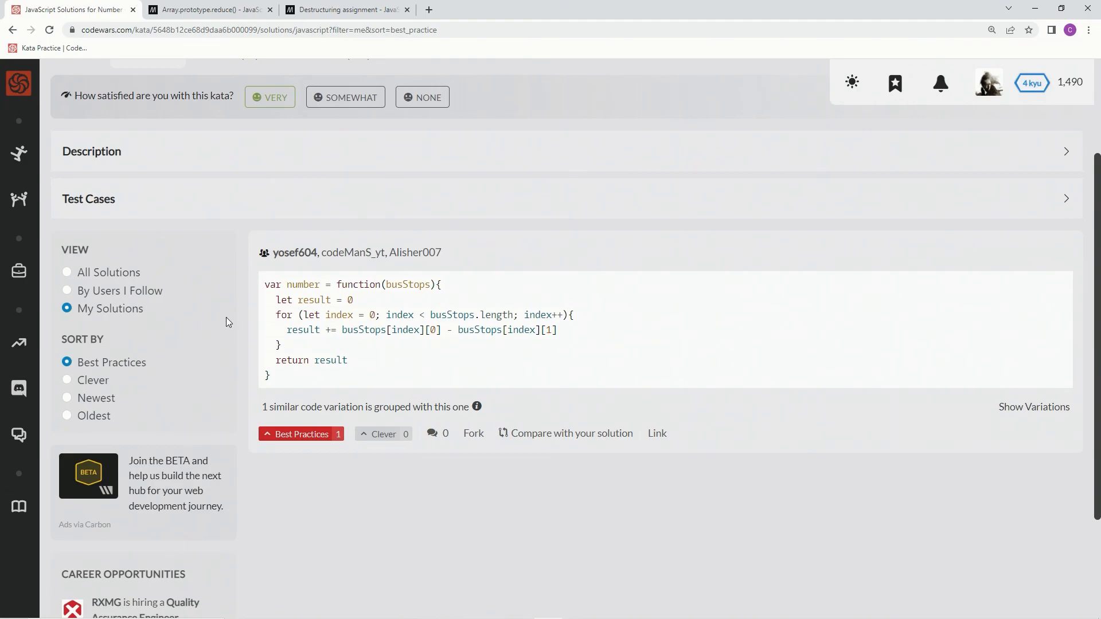